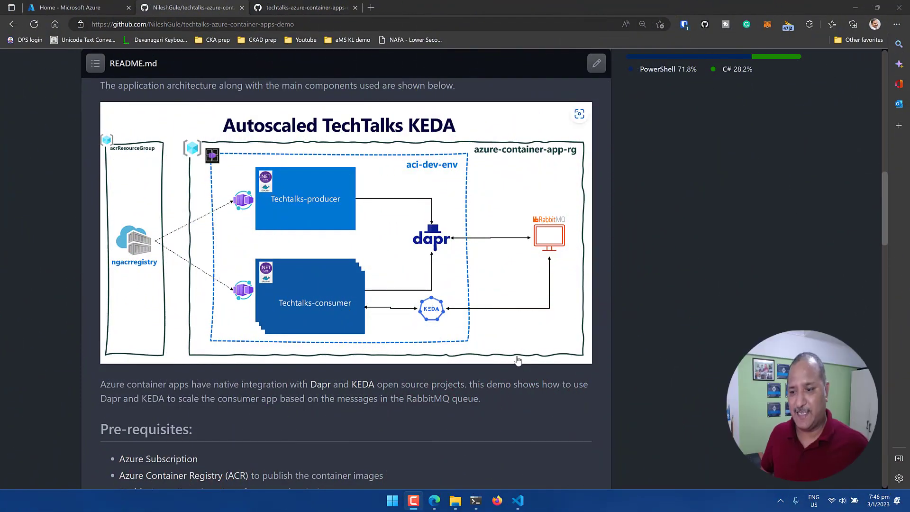
{"action": "mouse_move", "coordinate": [622, 213]}
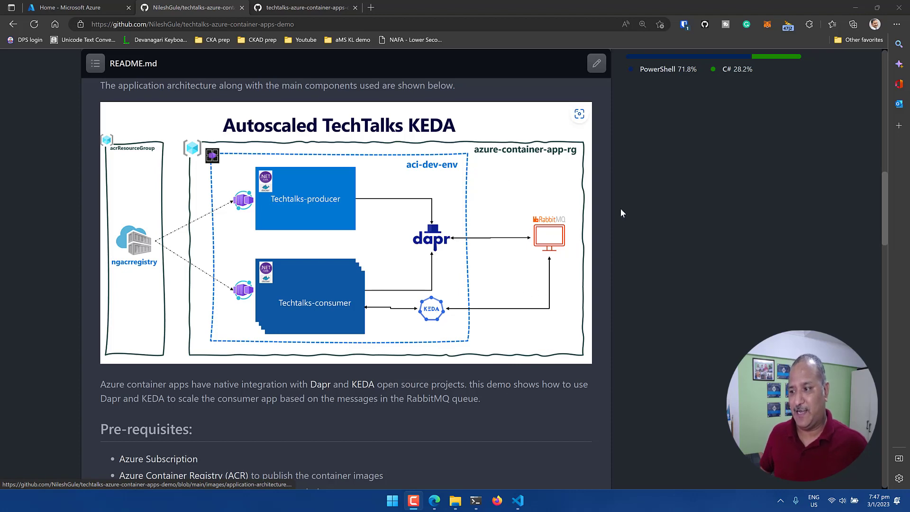
{"action": "mouse_move", "coordinate": [571, 336]}
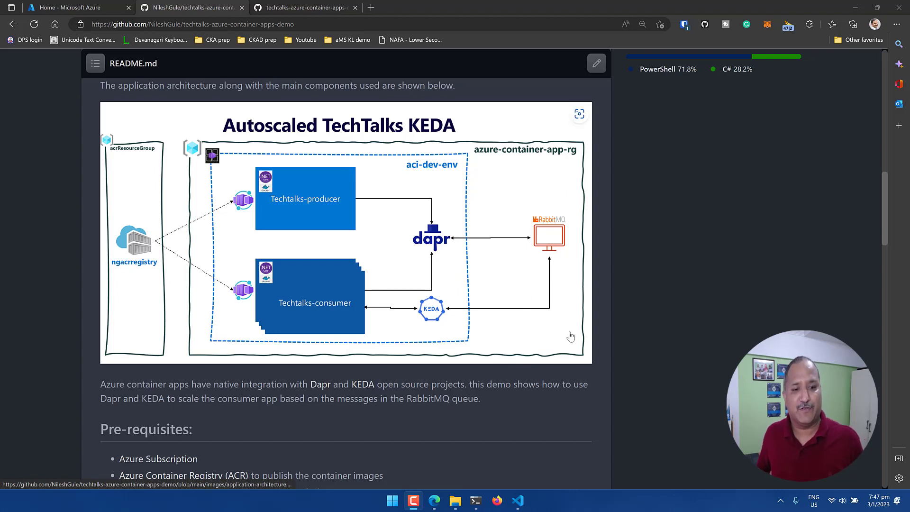
{"action": "mouse_move", "coordinate": [518, 395]}
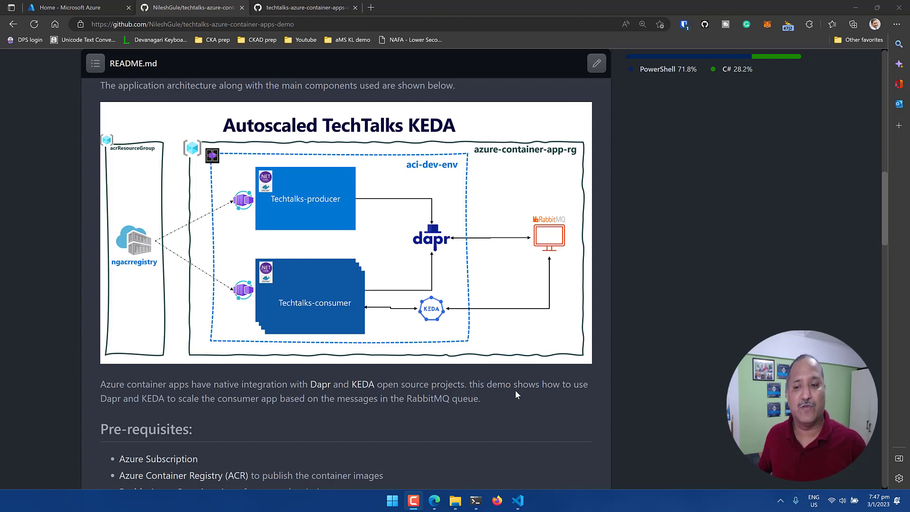
- Scroll through the README prerequisites toward the create-rabbitmq-cluster guide
{"action": "scroll", "scroll_direction": "down", "scroll_amount": 3}
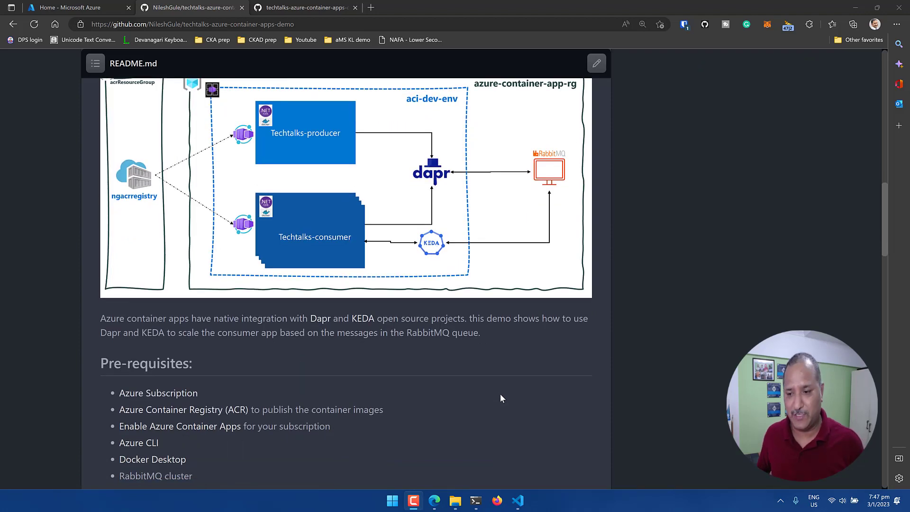
{"action": "scroll", "scroll_direction": "down", "scroll_amount": 3}
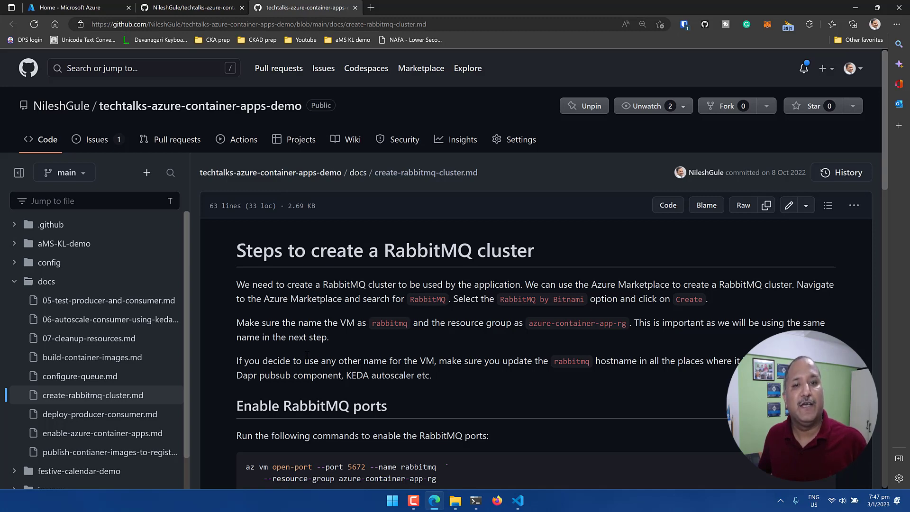
- Start creating a resource and search the Marketplace for 'resource group', checking the docs for the required name
{"action": "left_click", "coordinate": [71, 7]}
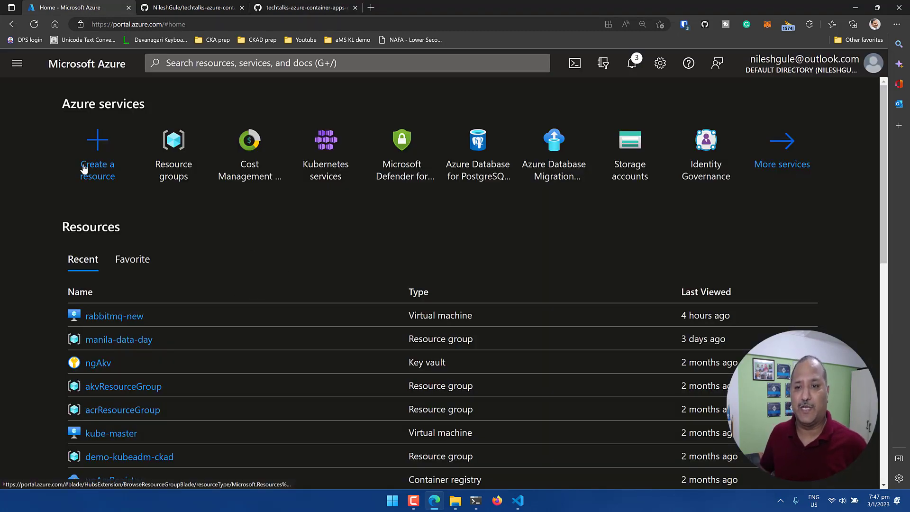
{"action": "left_click", "coordinate": [96, 139]}
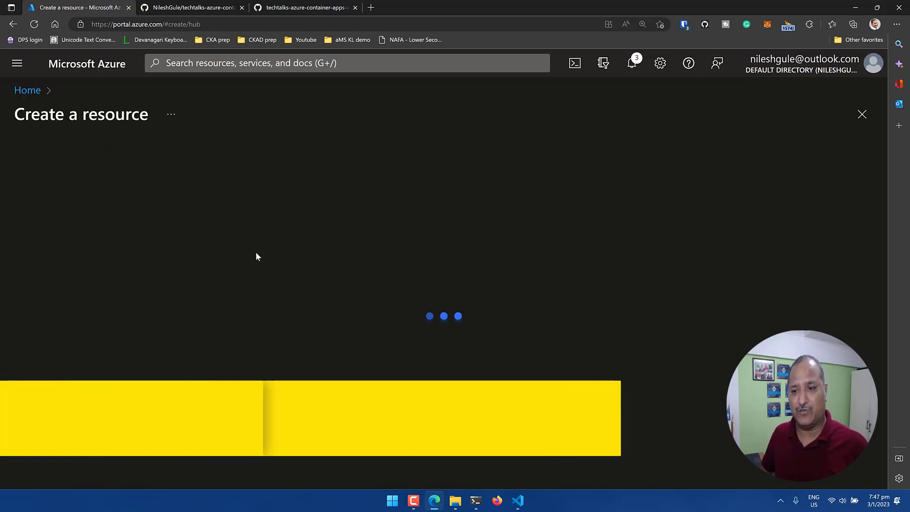
{"action": "left_click", "coordinate": [309, 7]}
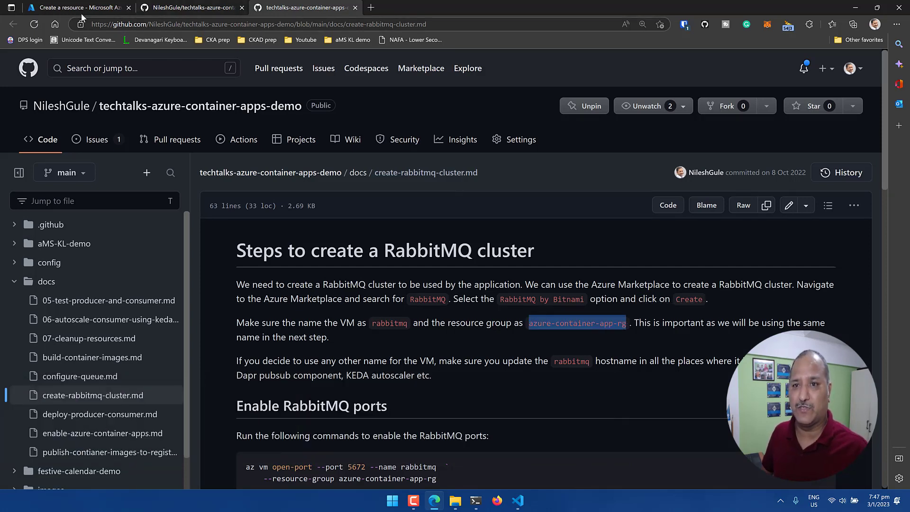
{"action": "left_click", "coordinate": [71, 8]}
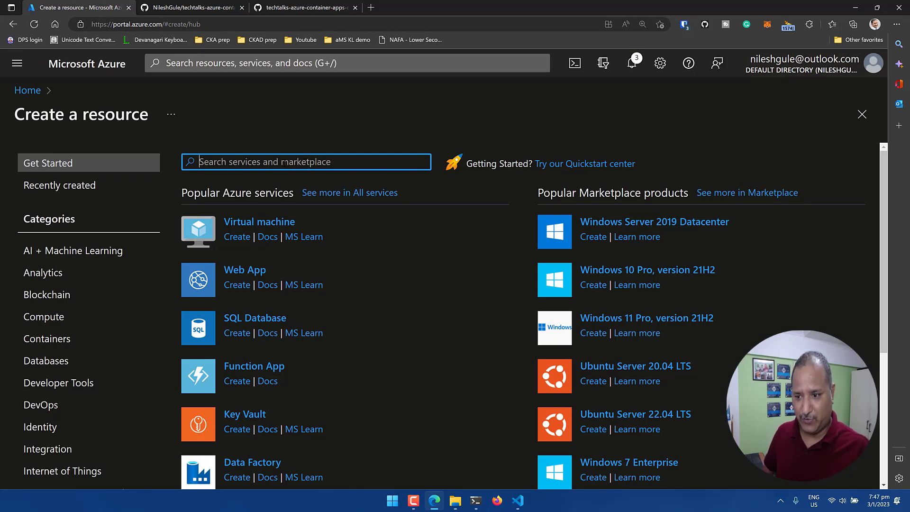
{"action": "type", "text": "resour"}
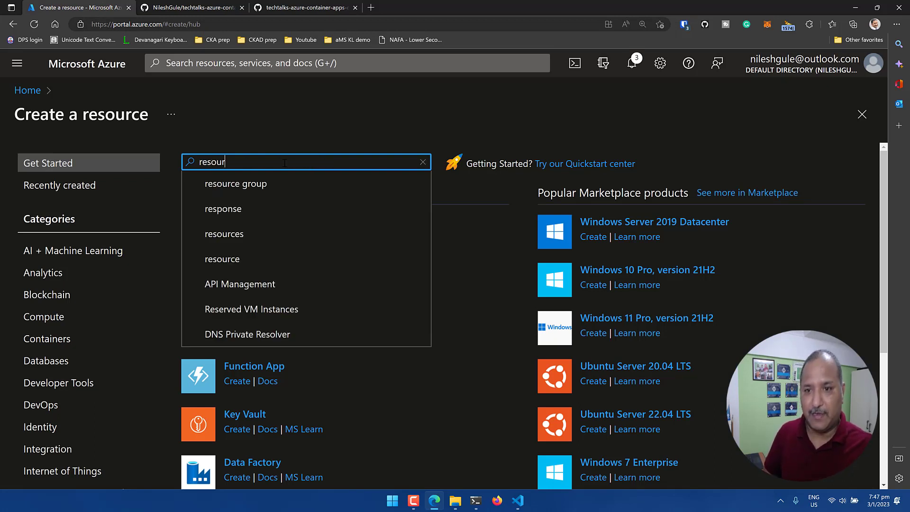
{"action": "left_click", "coordinate": [235, 184]}
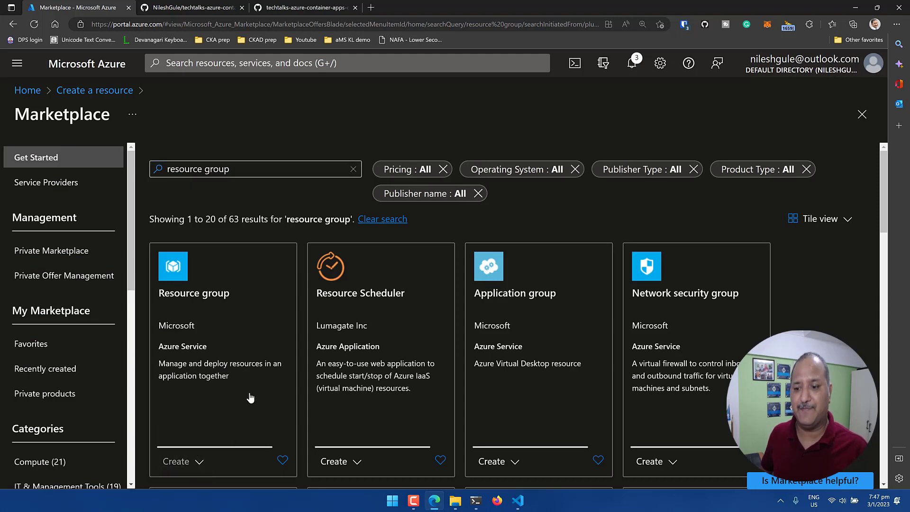
- Create resource group azure-container-app-rg in (Asia Pacific) Southeast Asia and send it for validation
{"action": "left_click", "coordinate": [176, 461]}
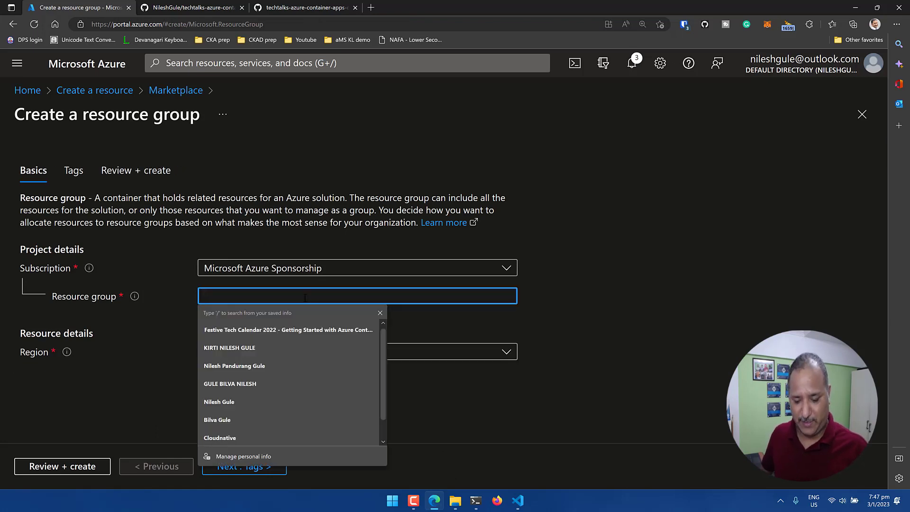
{"action": "type", "text": "azure-container-app-rg"}
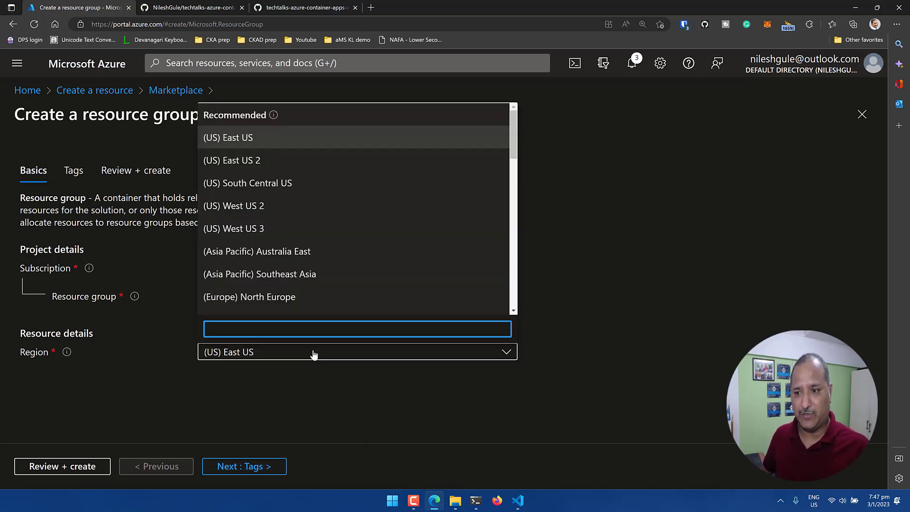
{"action": "type", "text": "sou"}
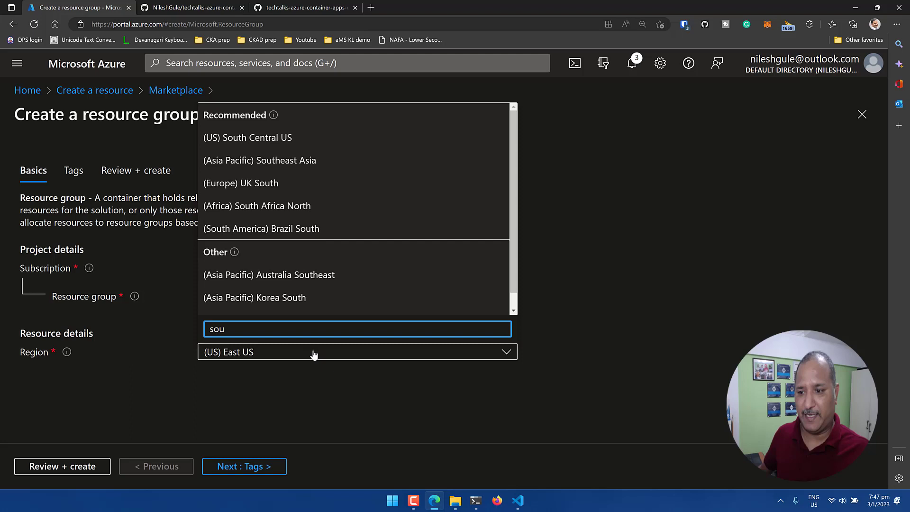
{"action": "scroll", "scroll_direction": "down", "scroll_amount": 3}
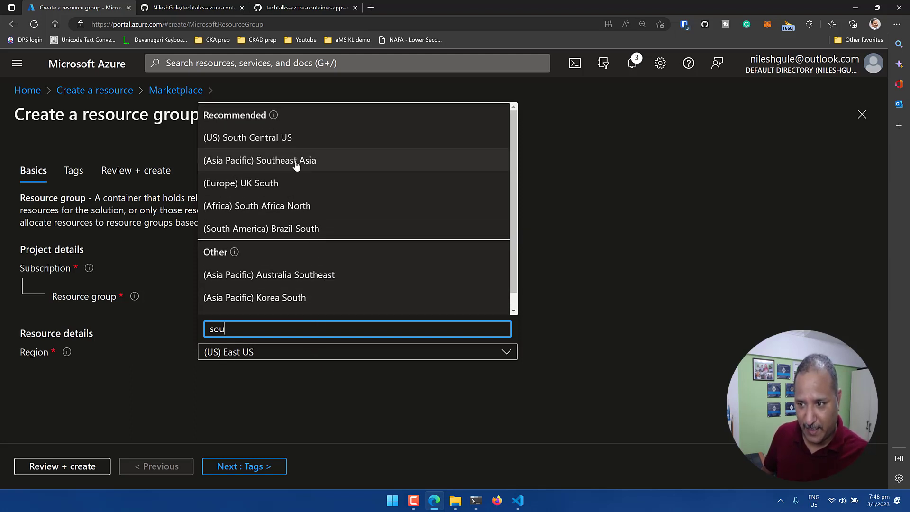
{"action": "left_click", "coordinate": [285, 160]}
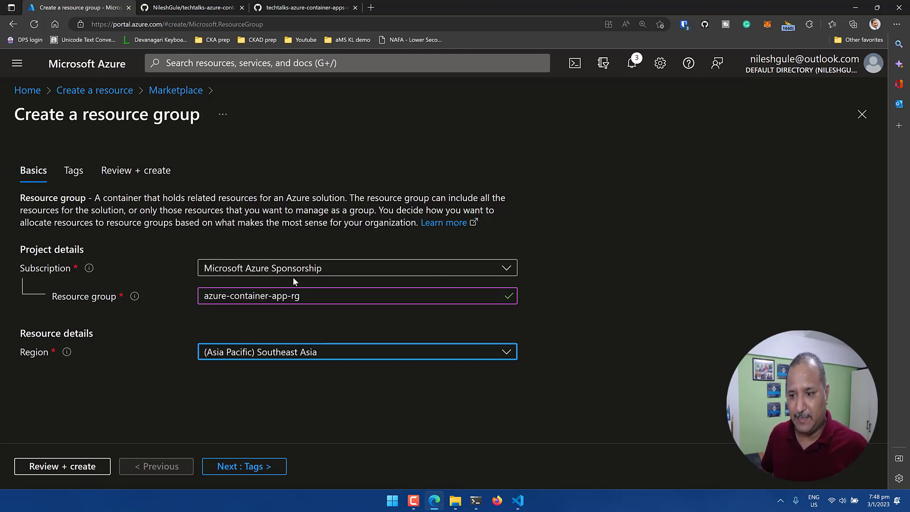
{"action": "mouse_move", "coordinate": [336, 402]}
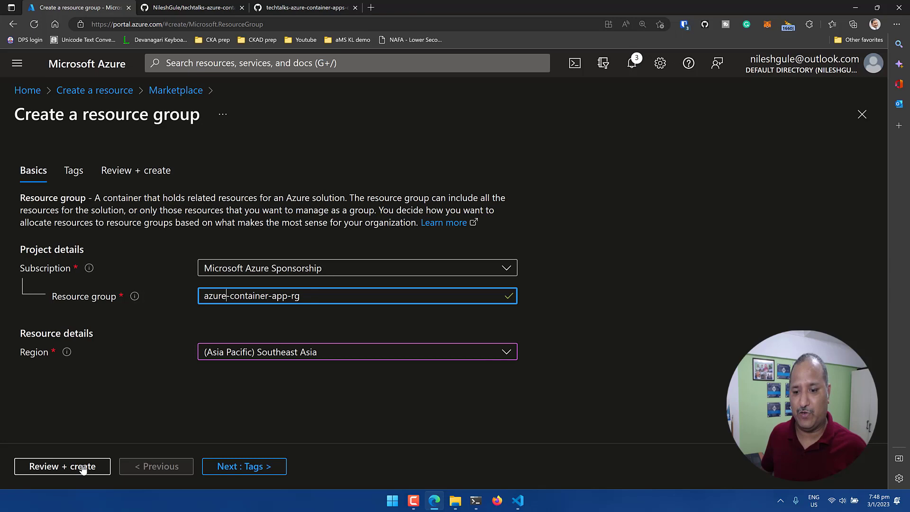
{"action": "left_click", "coordinate": [63, 466]}
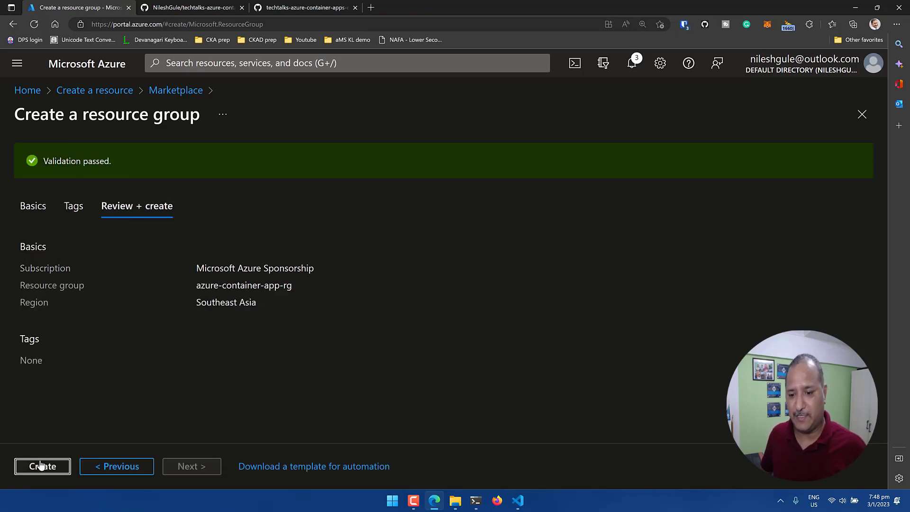
- Create the validated resource group and go to azure-container-app-rg, checking the GitHub guide in between
{"action": "left_click", "coordinate": [41, 466]}
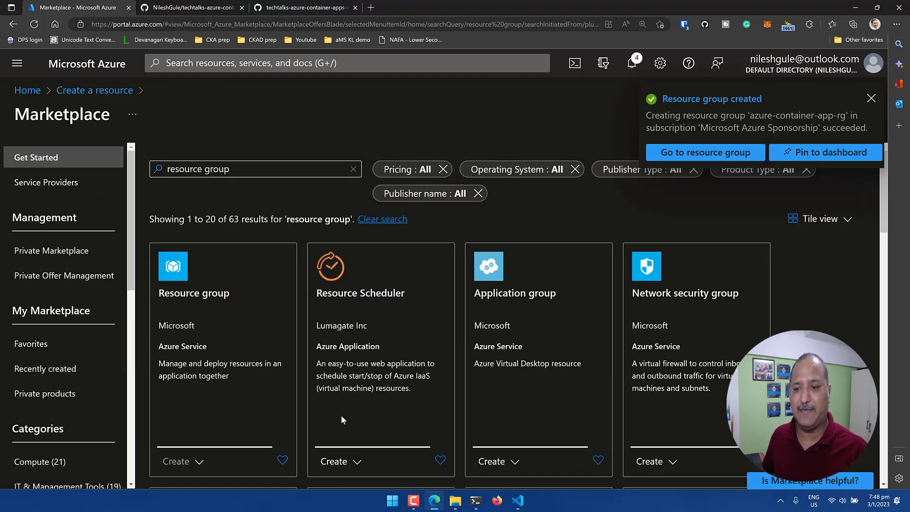
{"action": "left_click", "coordinate": [311, 8]}
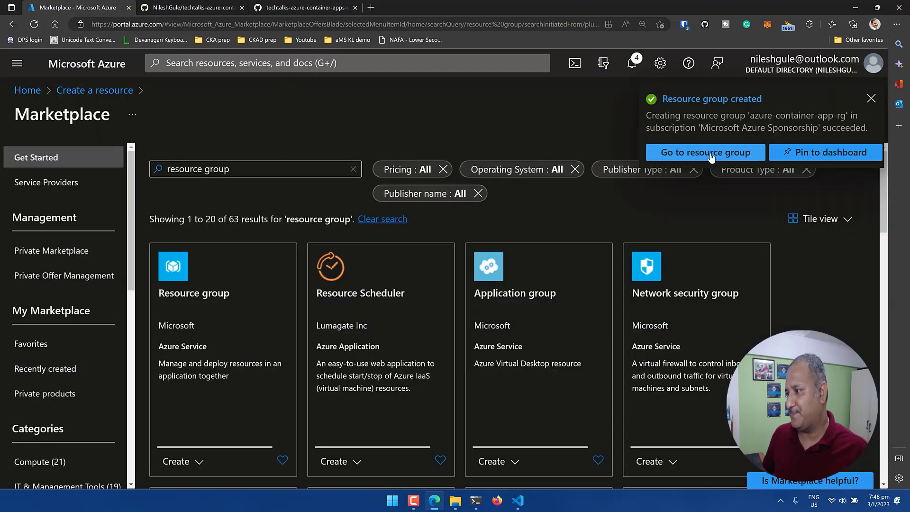
{"action": "left_click", "coordinate": [870, 97]}
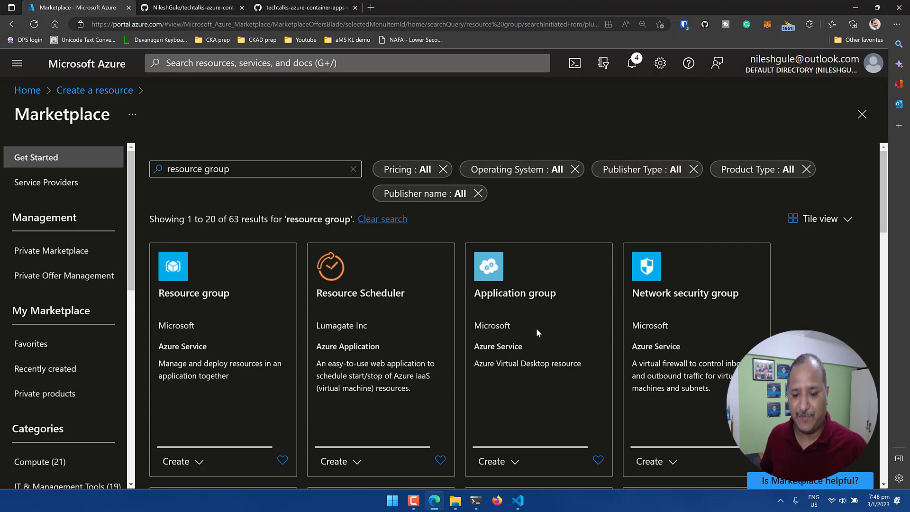
{"action": "left_click", "coordinate": [308, 7]}
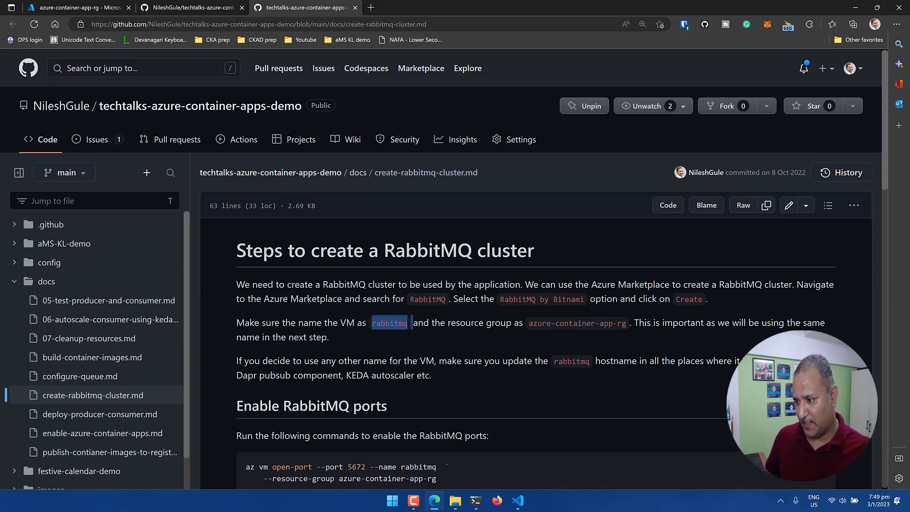
- Note the 'RabbitMQ by Bitnami' product name in the guide and return to the resource group
{"action": "scroll", "scroll_direction": "down", "scroll_amount": 3}
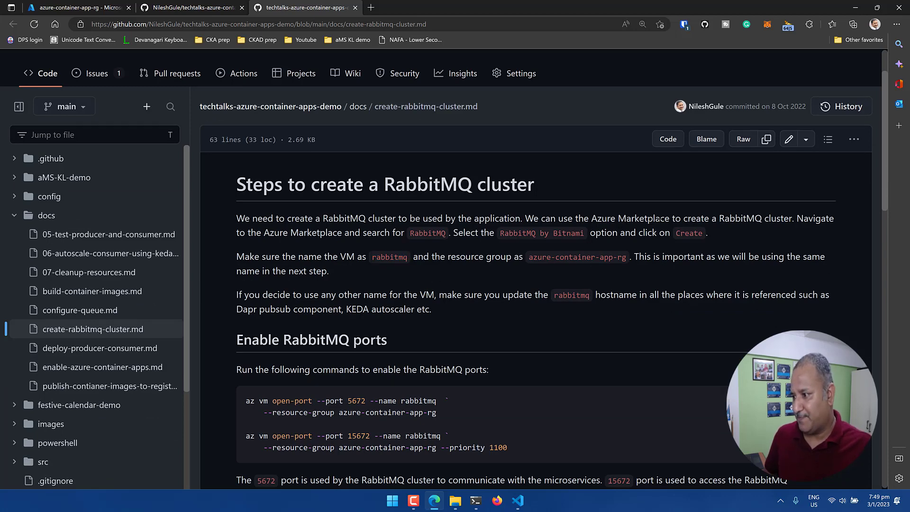
{"action": "mouse_move", "coordinate": [449, 306]}
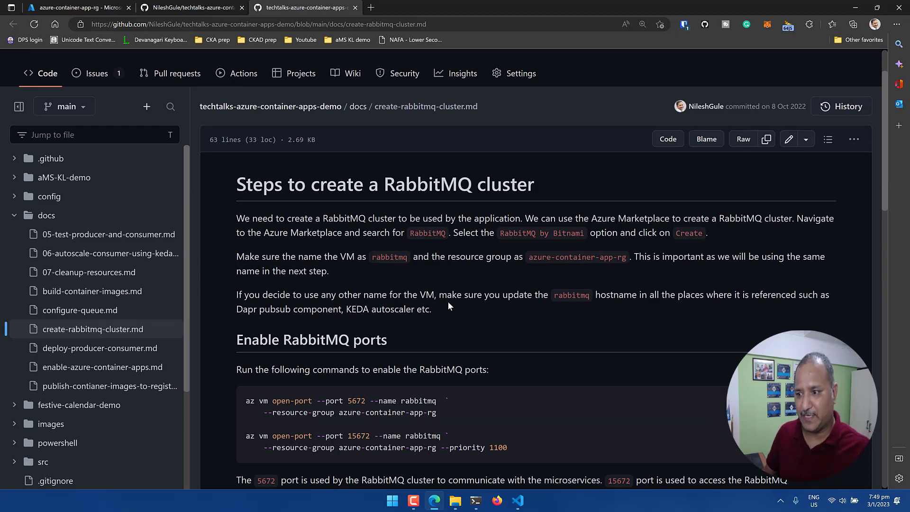
{"action": "mouse_move", "coordinate": [499, 233]}
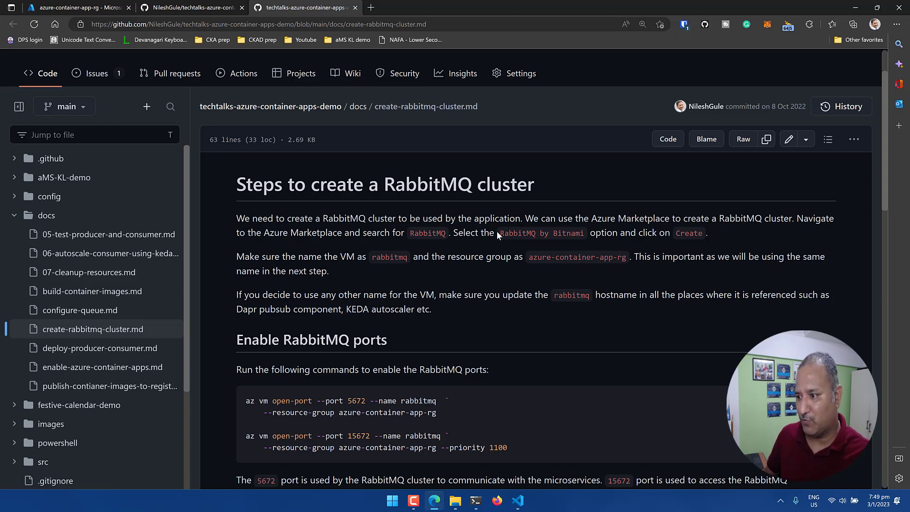
{"action": "double_click", "coordinate": [542, 233]}
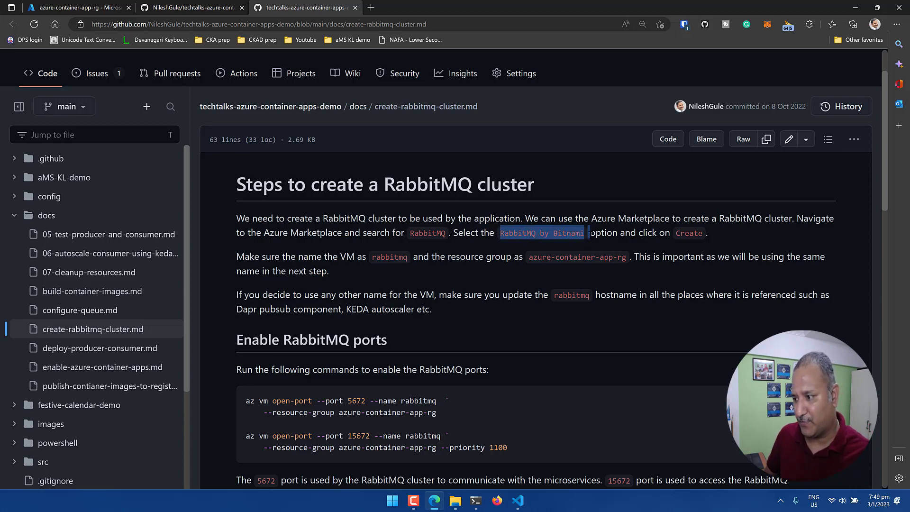
{"action": "mouse_move", "coordinate": [212, 84]}
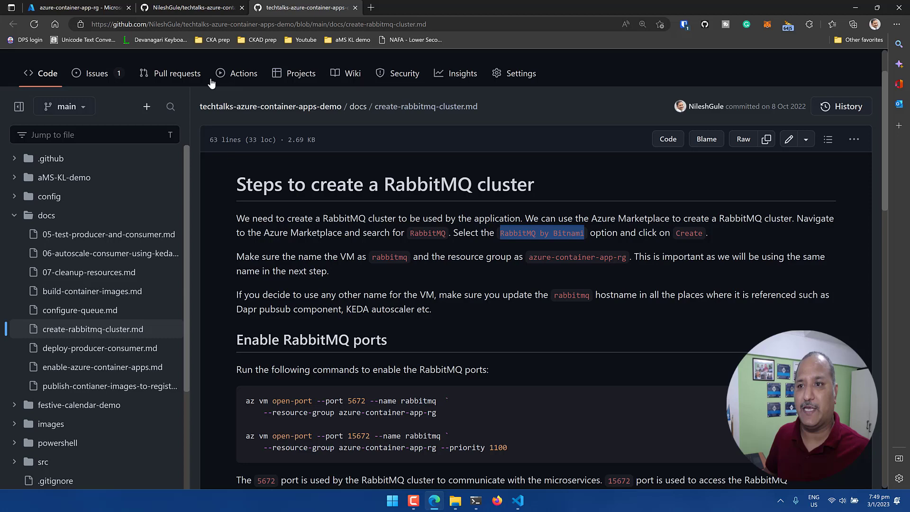
{"action": "left_click", "coordinate": [71, 8]}
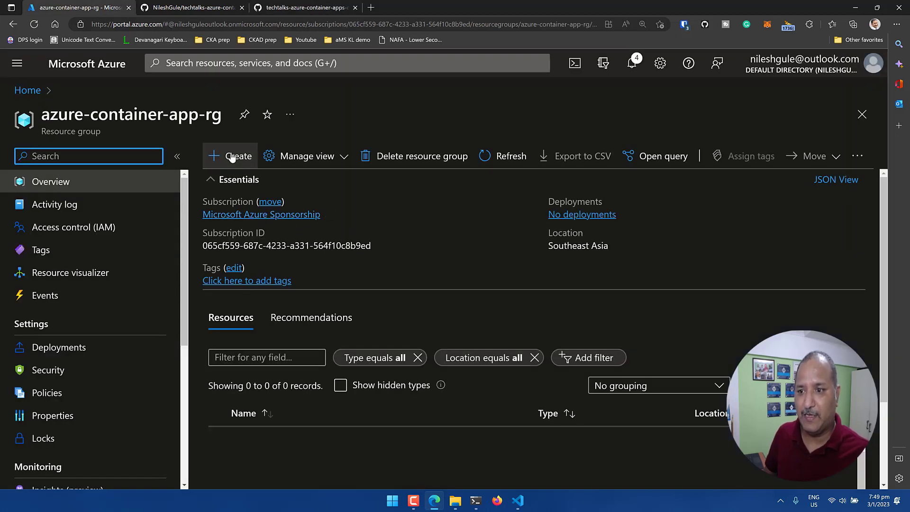
- Add a resource to the group and search the Marketplace for 'RabbitMQ by Bitnami', browsing the offerings
{"action": "left_click", "coordinate": [238, 156]}
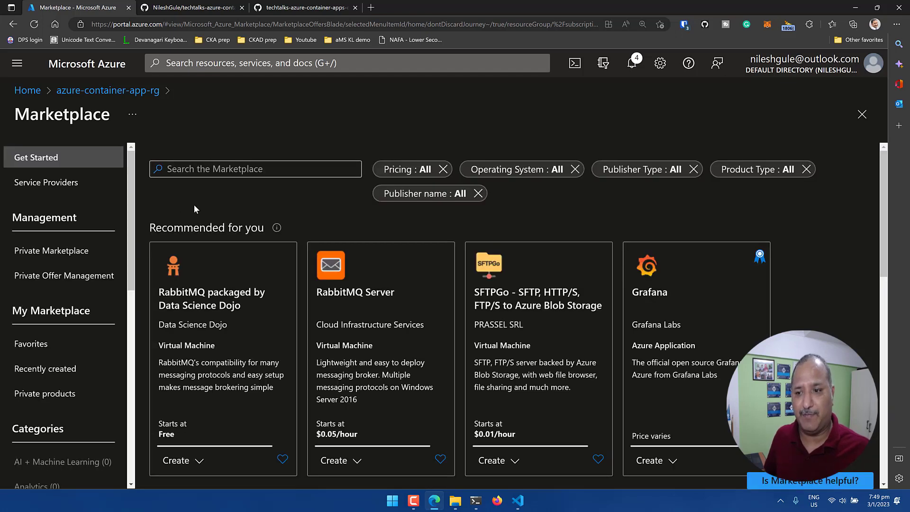
{"action": "type", "text": "RabbitMQ by Bitnami"}
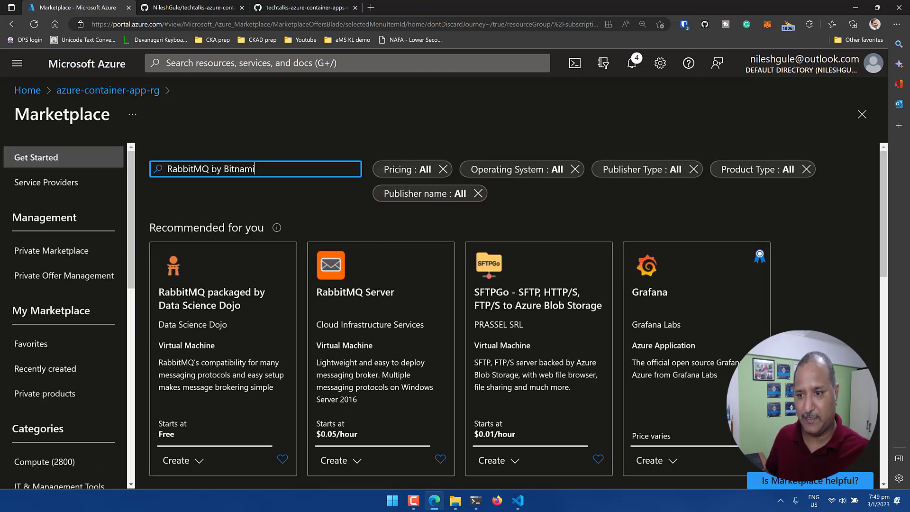
{"action": "key", "text": "Enter"}
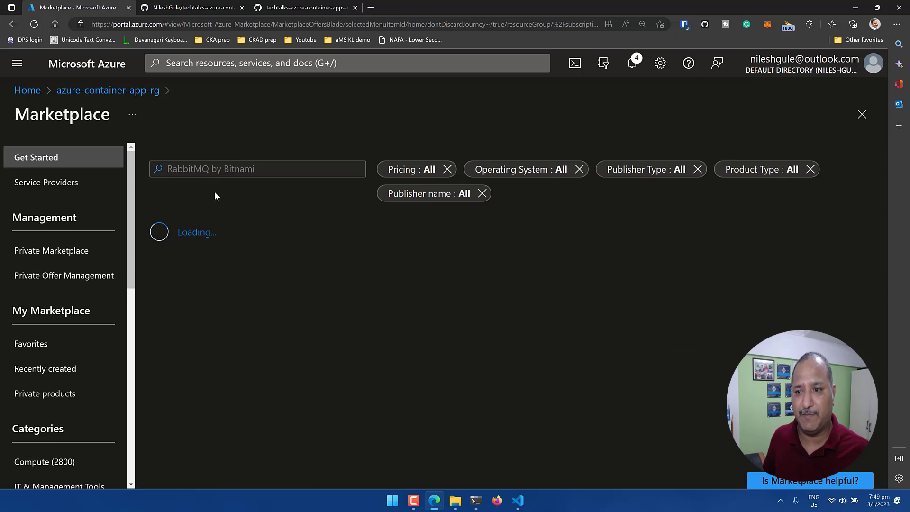
{"action": "mouse_move", "coordinate": [248, 297]}
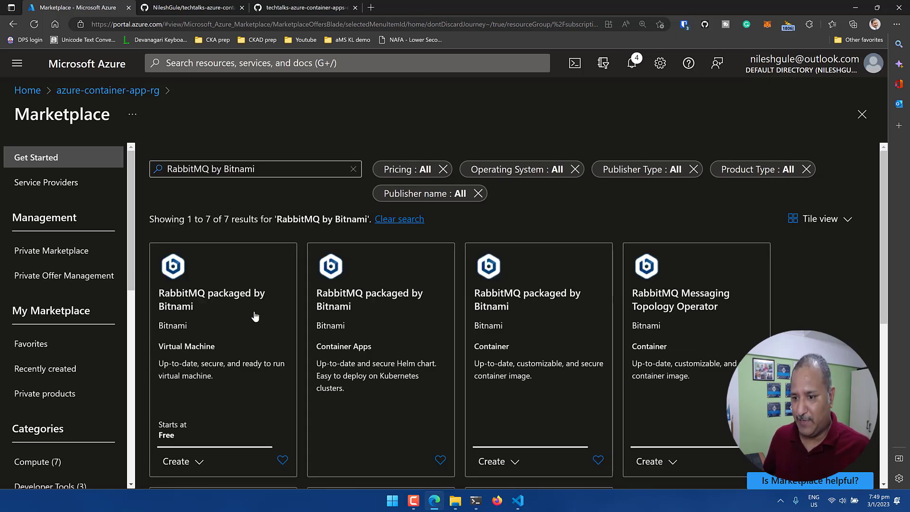
{"action": "scroll", "scroll_direction": "down", "scroll_amount": 3}
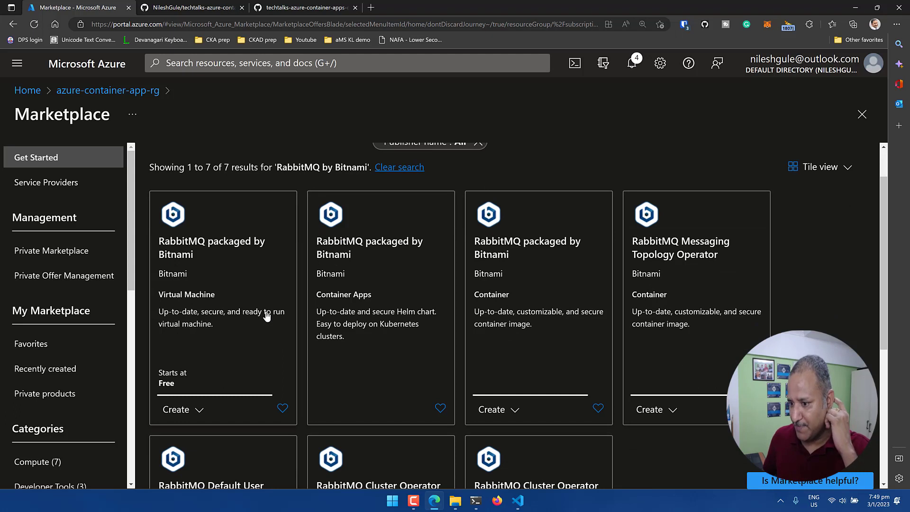
{"action": "mouse_move", "coordinate": [357, 307]}
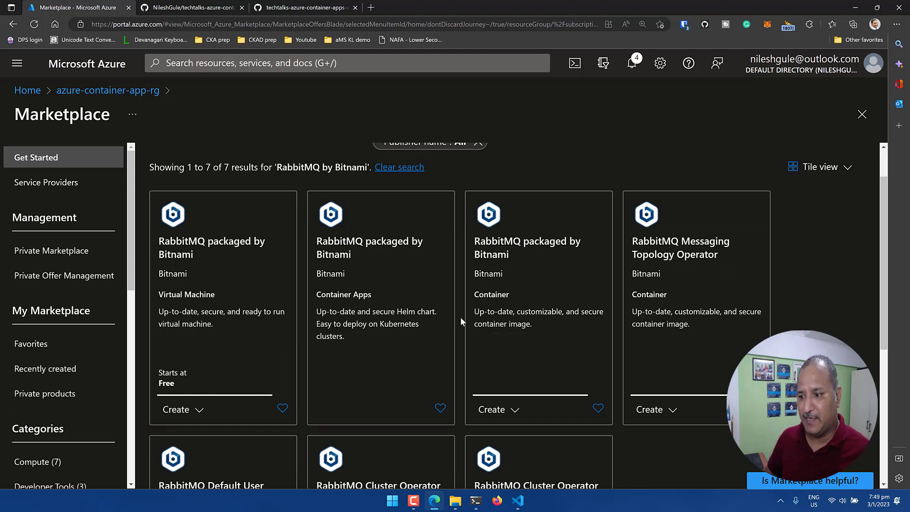
{"action": "mouse_move", "coordinate": [517, 322]}
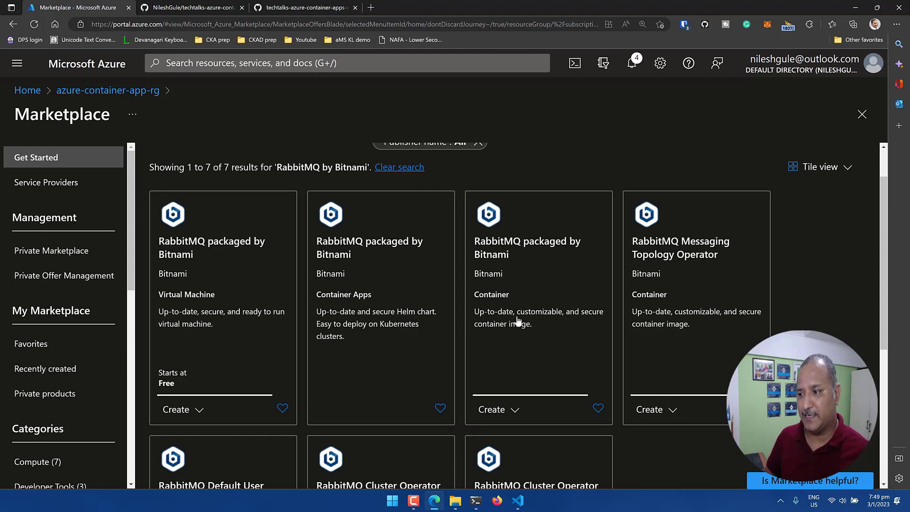
{"action": "scroll", "scroll_direction": "down", "scroll_amount": 3}
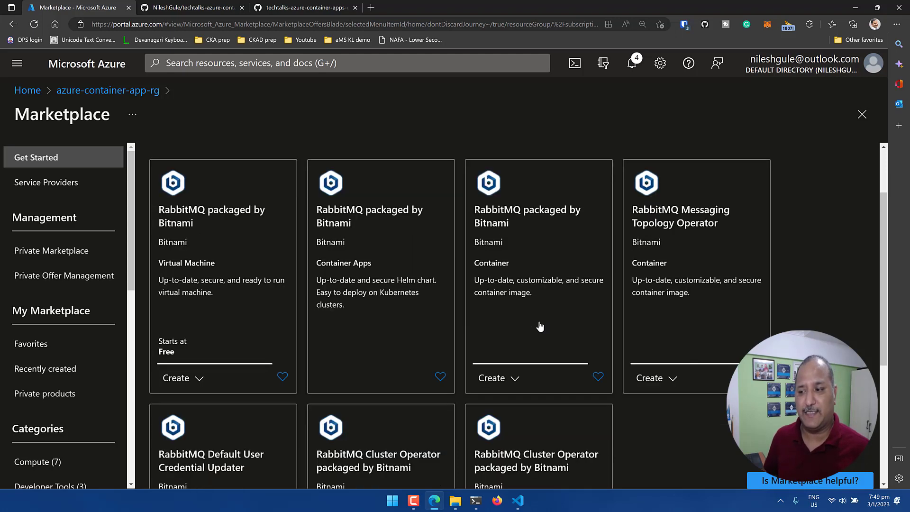
{"action": "scroll", "scroll_direction": "down", "scroll_amount": 3}
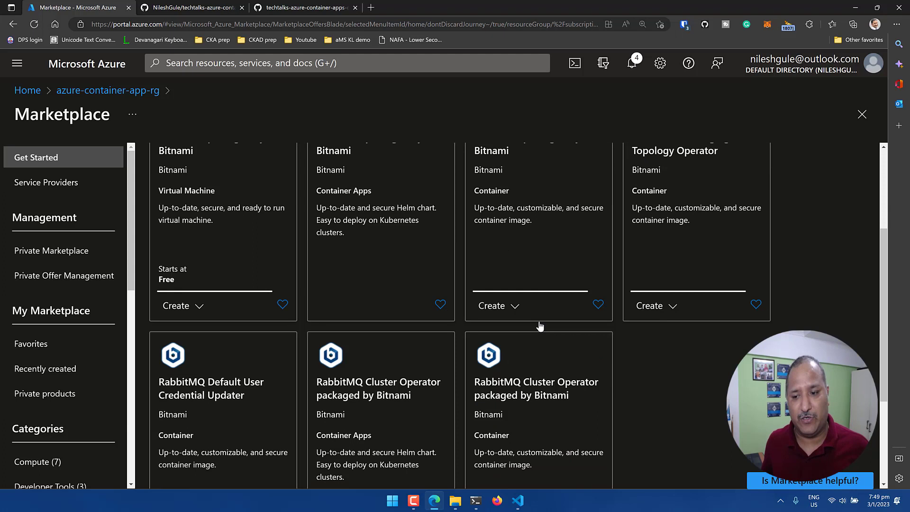
{"action": "mouse_move", "coordinate": [542, 239]}
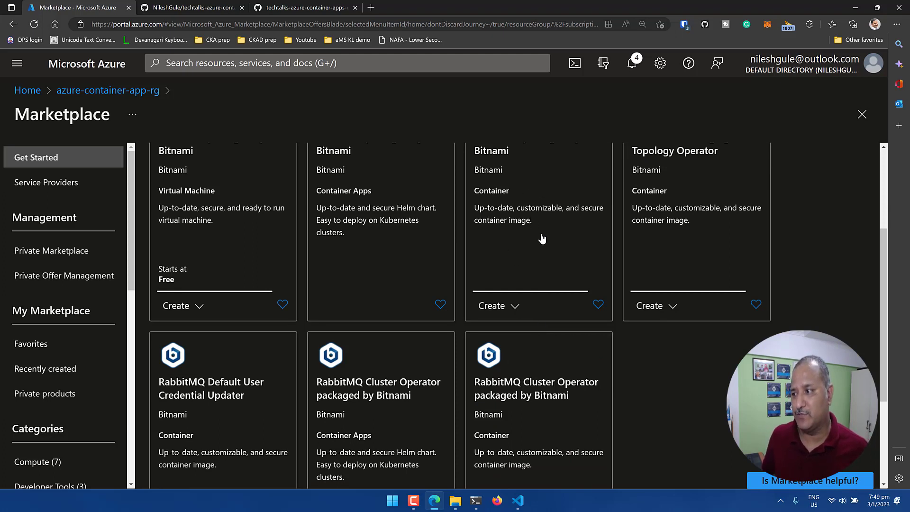
{"action": "mouse_move", "coordinate": [521, 249]}
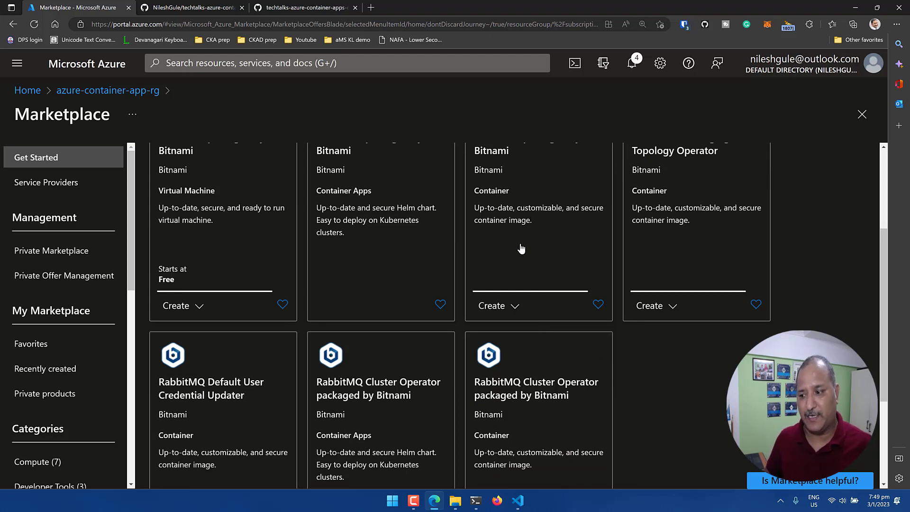
{"action": "mouse_move", "coordinate": [226, 255]}
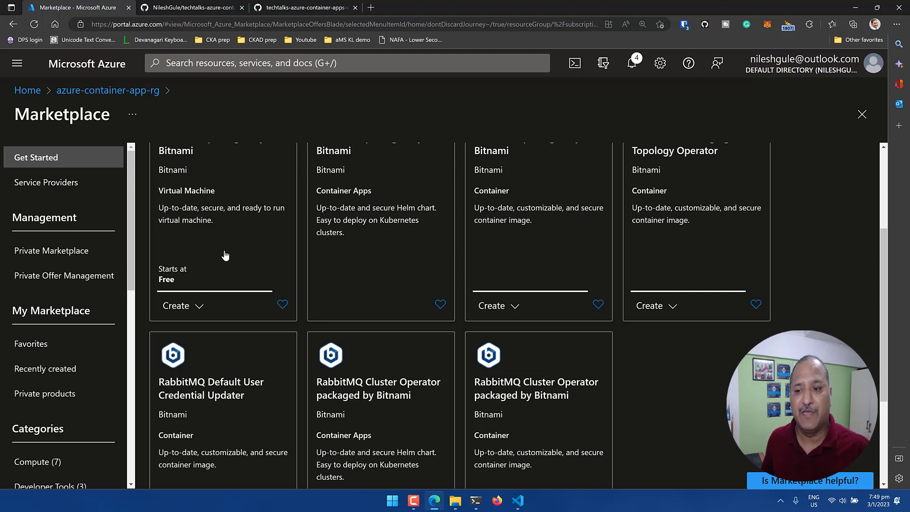
{"action": "mouse_move", "coordinate": [182, 307]}
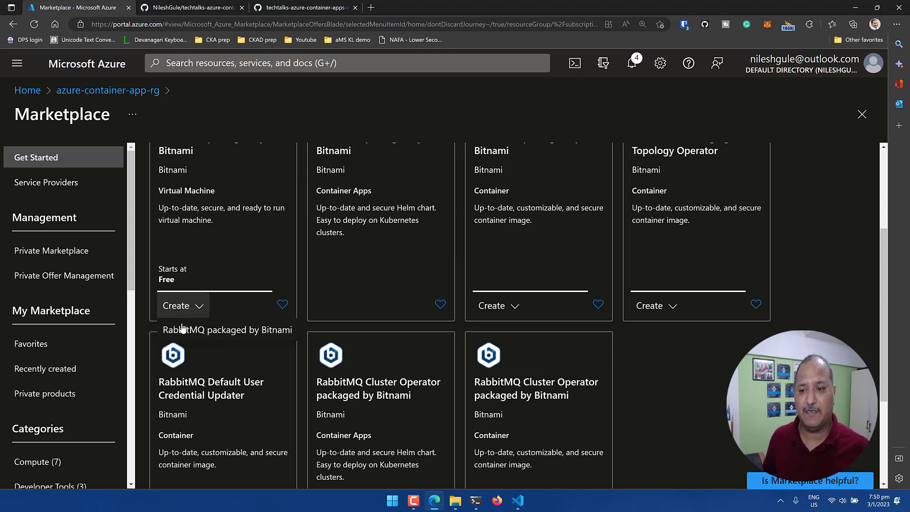
{"action": "mouse_move", "coordinate": [229, 233]}
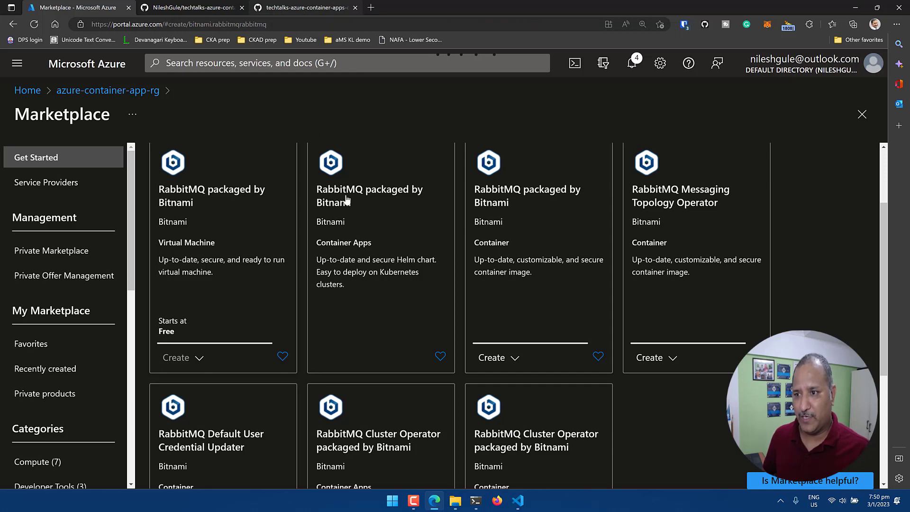
- Name the virtual machine 'rabbitmq' per the guide and set its region to Southeast Asia
{"action": "left_click", "coordinate": [309, 7]}
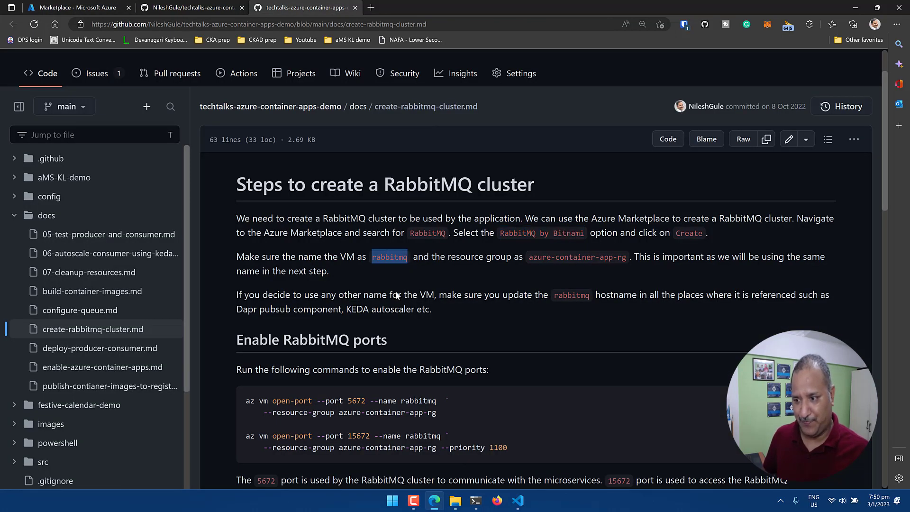
{"action": "mouse_move", "coordinate": [317, 286]}
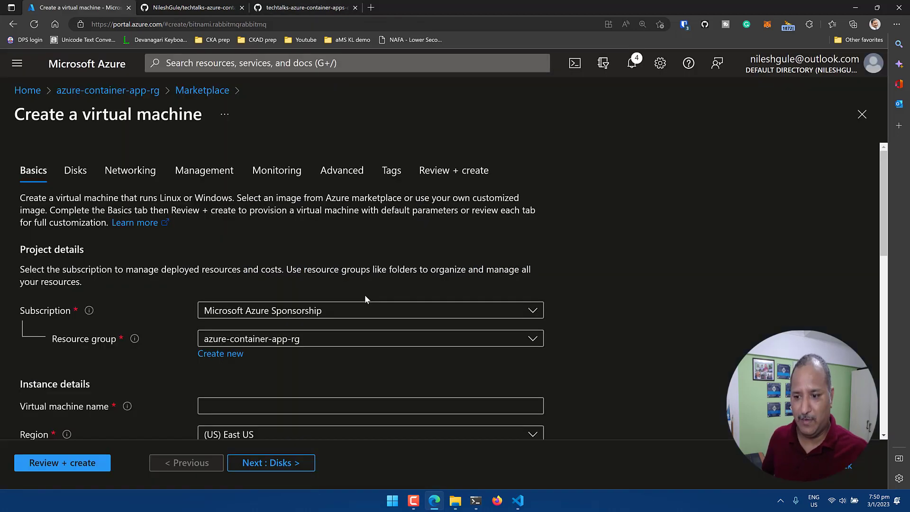
{"action": "scroll", "scroll_direction": "down", "scroll_amount": 3}
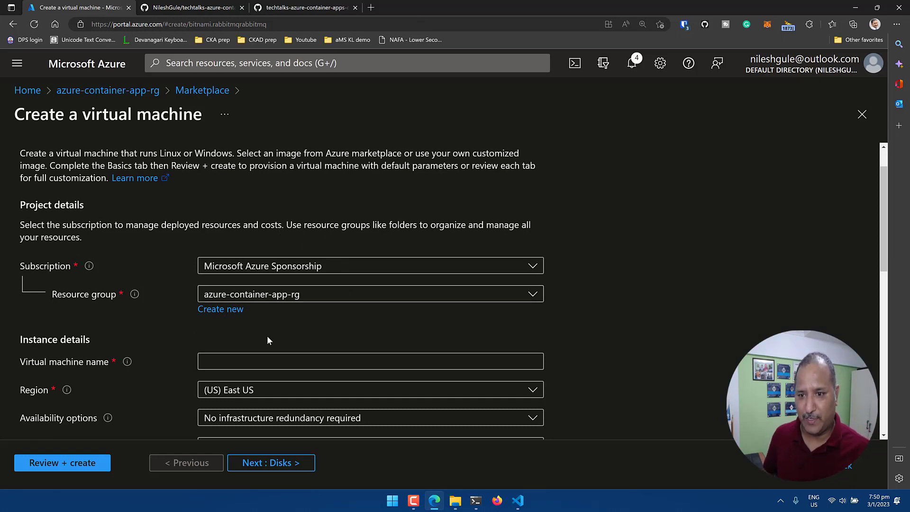
{"action": "scroll", "scroll_direction": "down", "scroll_amount": 3}
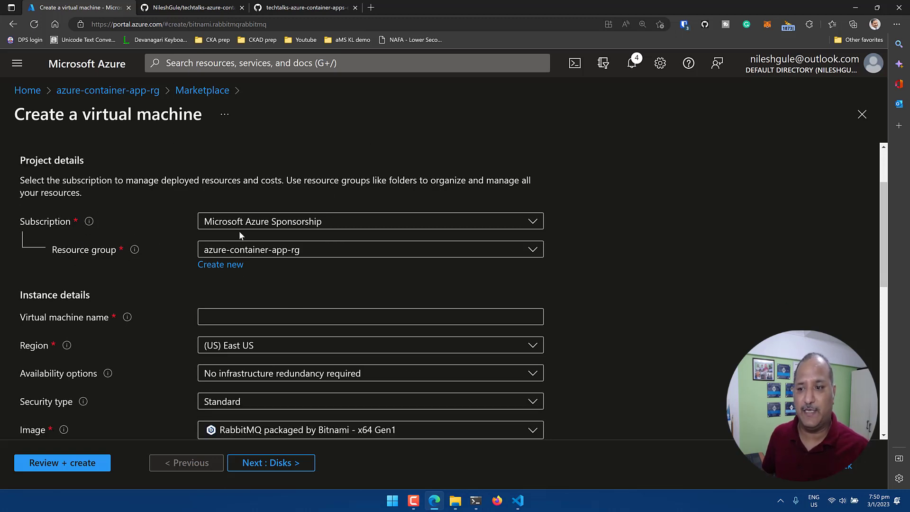
{"action": "mouse_move", "coordinate": [152, 252]}
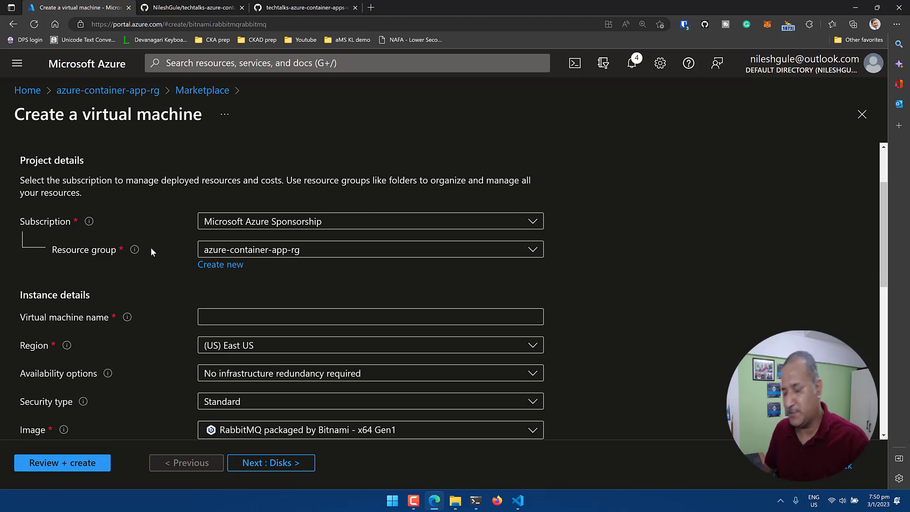
{"action": "mouse_move", "coordinate": [267, 268]}
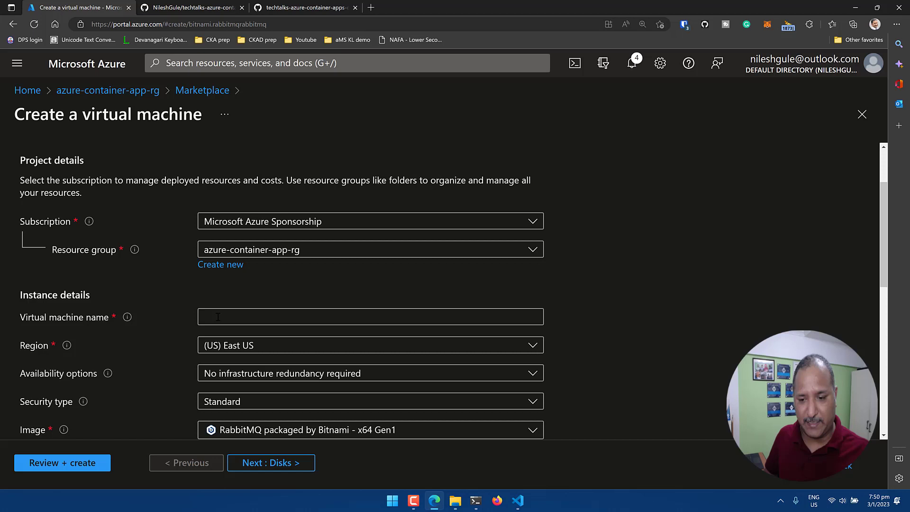
{"action": "type", "text": "rabbitmq"}
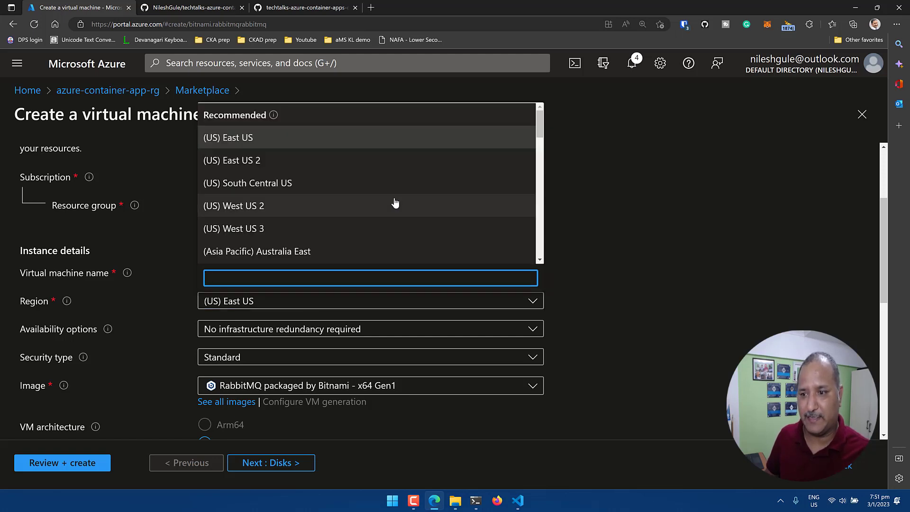
{"action": "scroll", "scroll_direction": "down", "scroll_amount": 3}
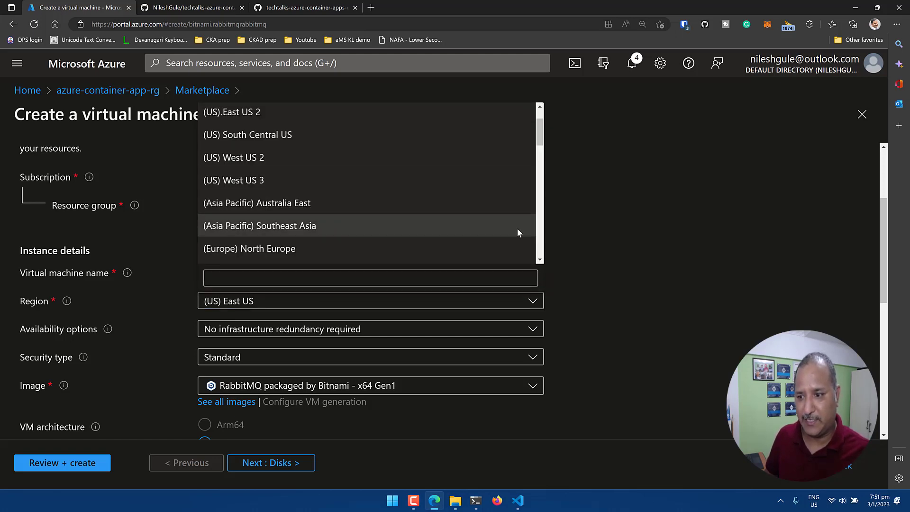
{"action": "left_click", "coordinate": [260, 225]}
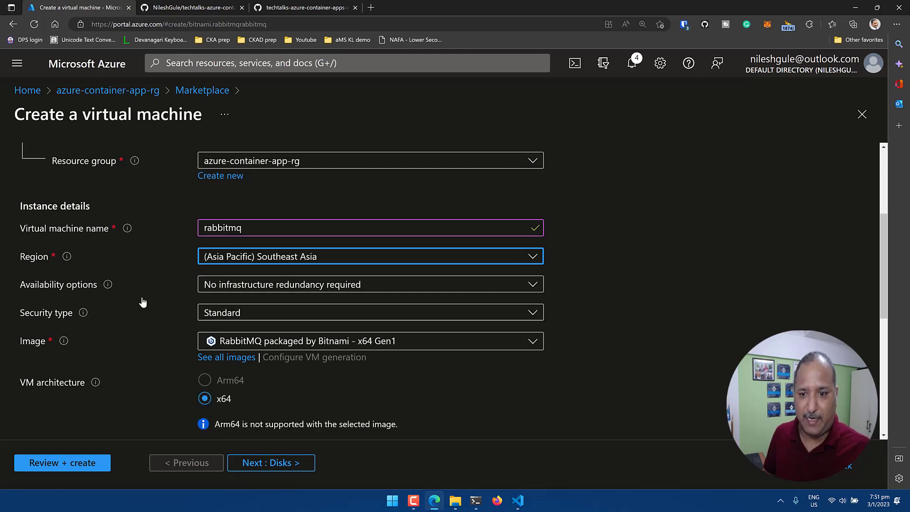
{"action": "mouse_move", "coordinate": [192, 295]}
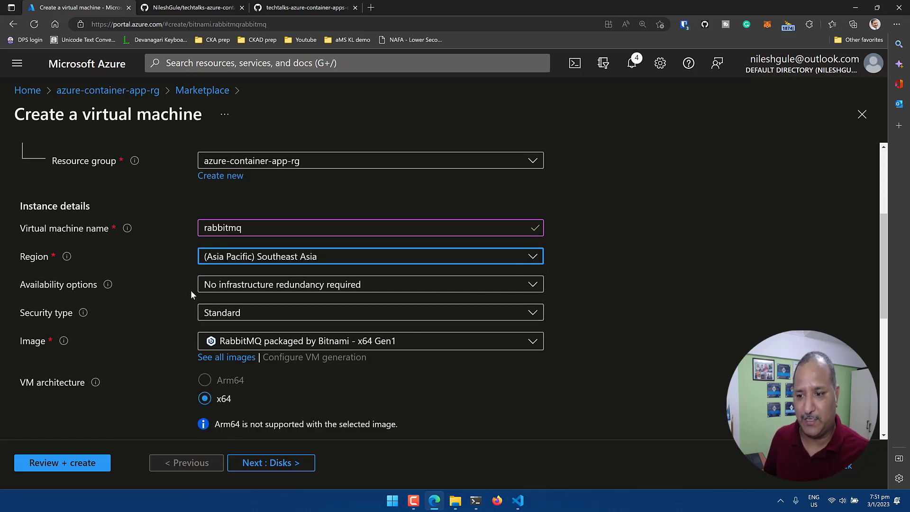
{"action": "mouse_move", "coordinate": [175, 294]}
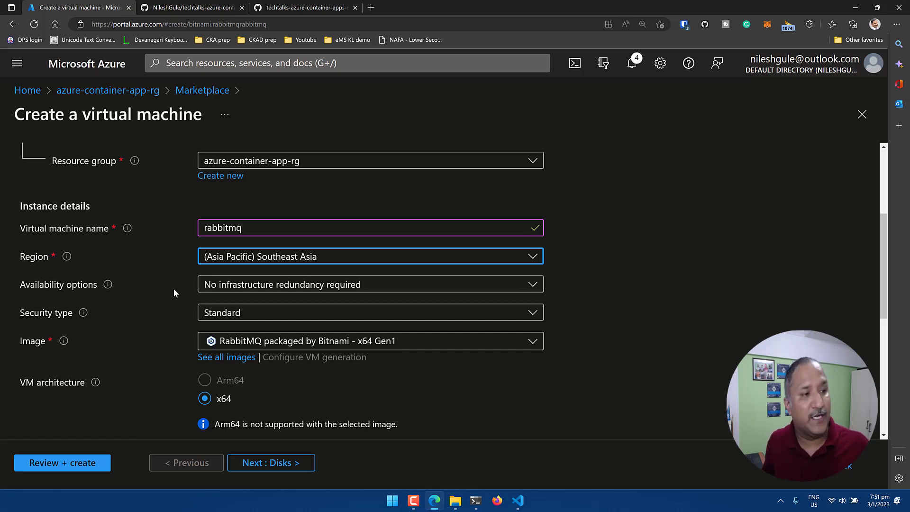
{"action": "mouse_move", "coordinate": [161, 319]}
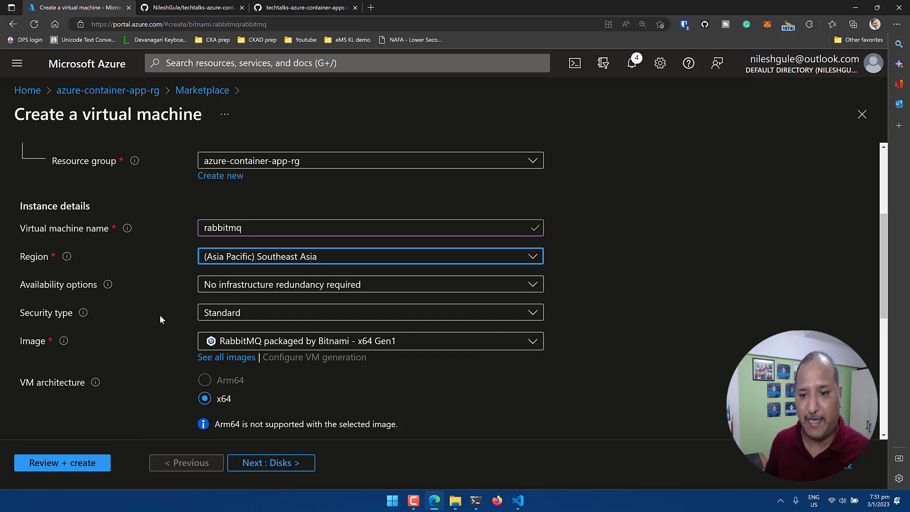
- Keep the RabbitMQ packaged by Bitnami image and Standard_B1s size, scrolling to Administrator account
{"action": "scroll", "scroll_direction": "down", "scroll_amount": 3}
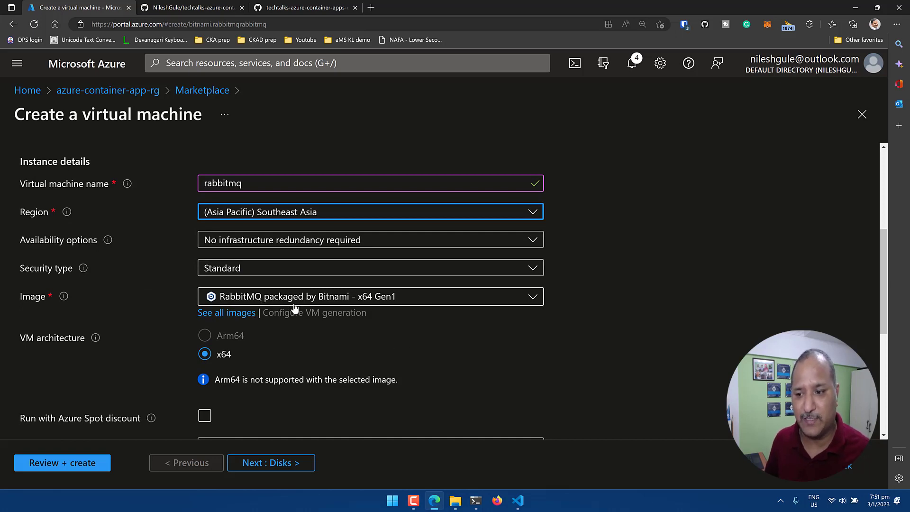
{"action": "mouse_move", "coordinate": [404, 309]}
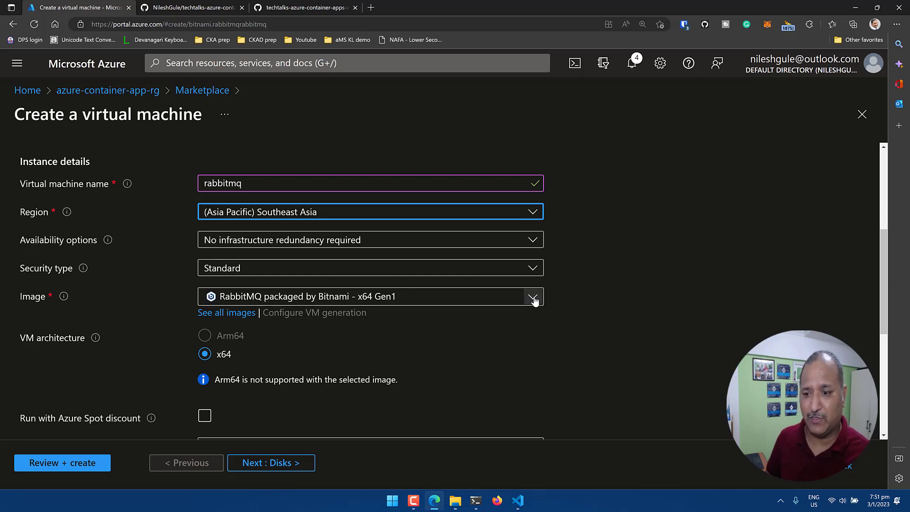
{"action": "left_click", "coordinate": [534, 297]}
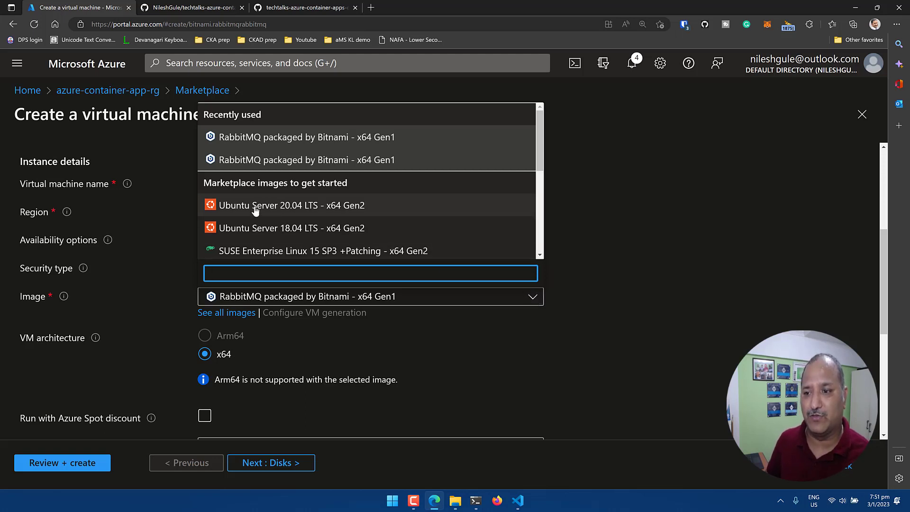
{"action": "mouse_move", "coordinate": [298, 214]}
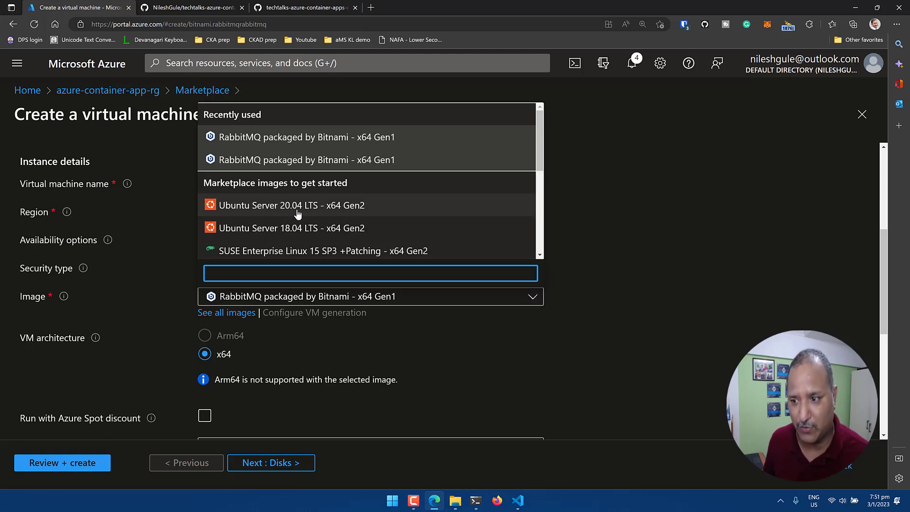
{"action": "mouse_move", "coordinate": [332, 233]}
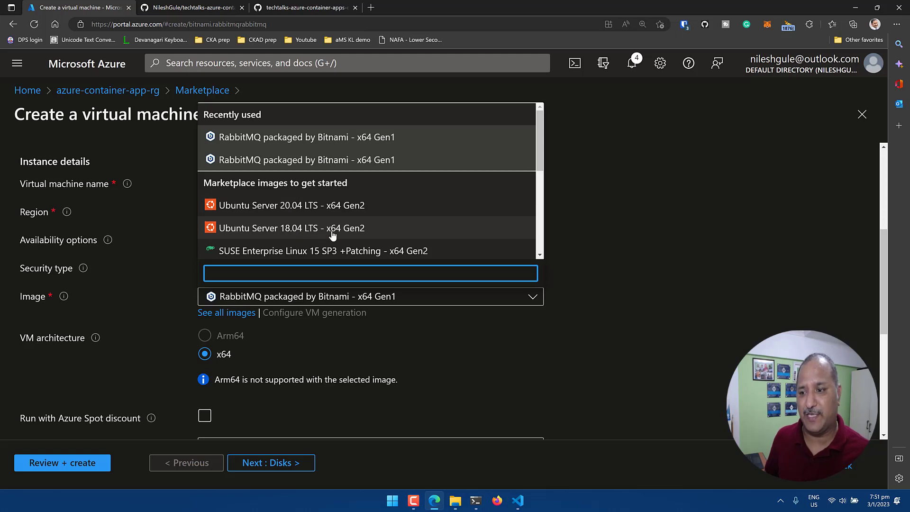
{"action": "mouse_move", "coordinate": [636, 286]}
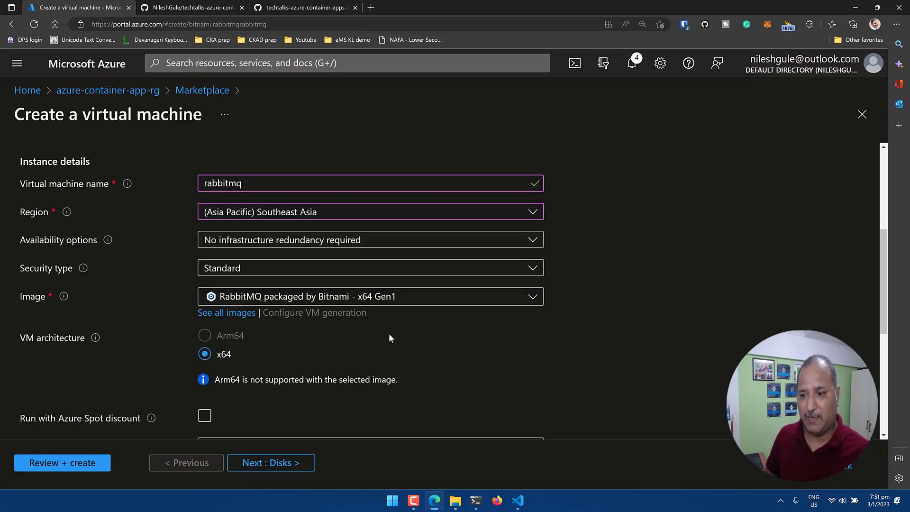
{"action": "scroll", "scroll_direction": "down", "scroll_amount": 3}
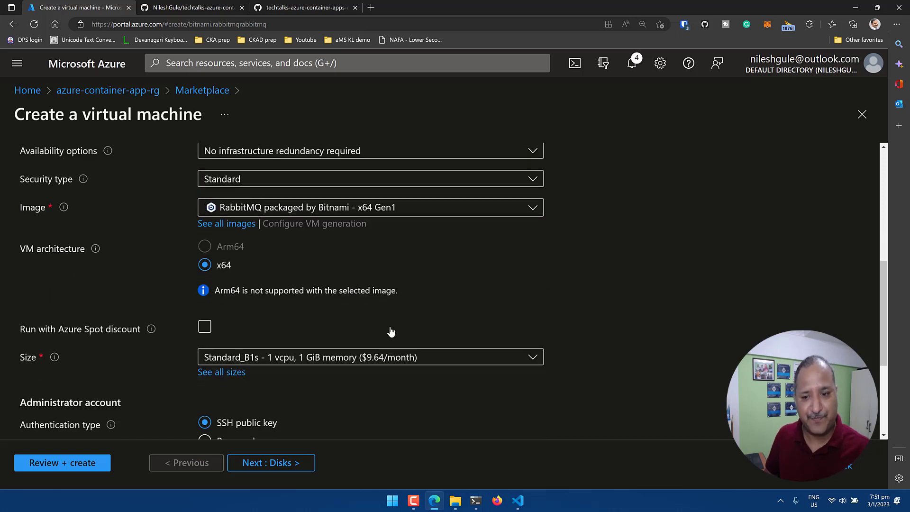
{"action": "scroll", "scroll_direction": "down", "scroll_amount": 3}
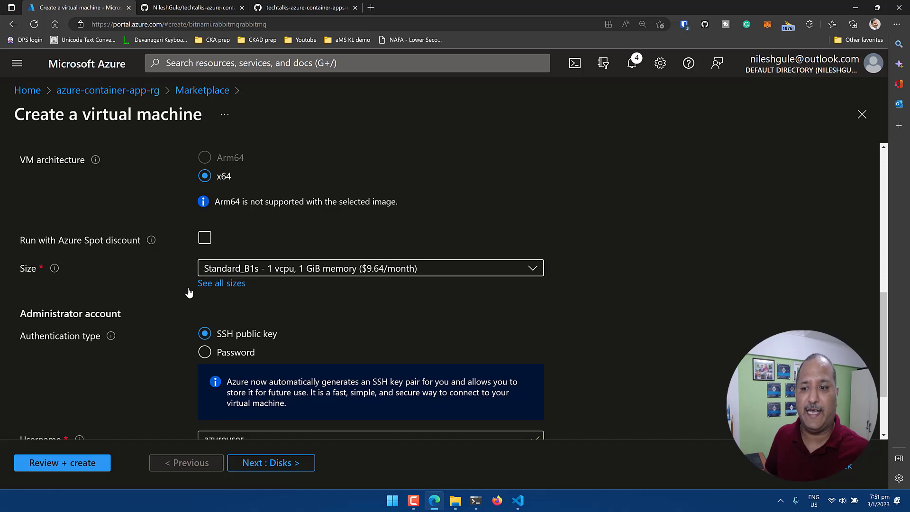
{"action": "scroll", "scroll_direction": "down", "scroll_amount": 3}
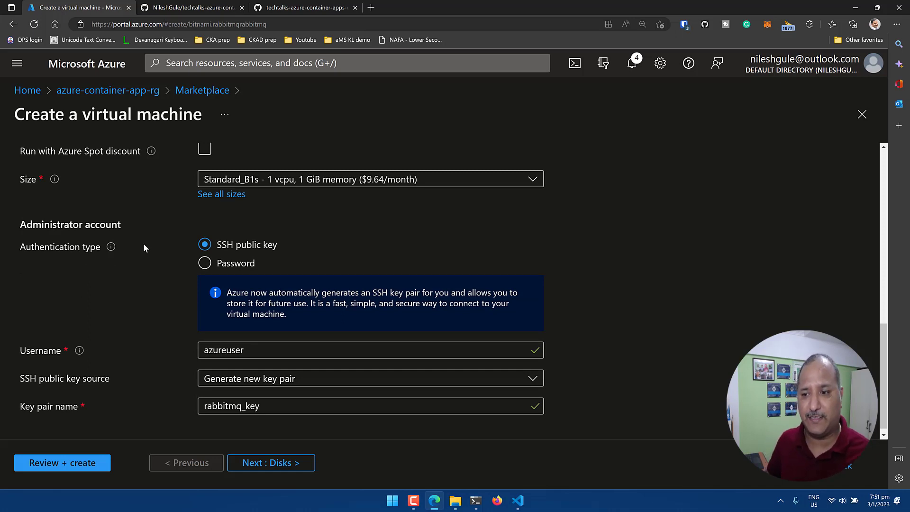
- Switch the admin account to password authentication, fill both password fields and enter username 'admin'
{"action": "left_click", "coordinate": [205, 263]}
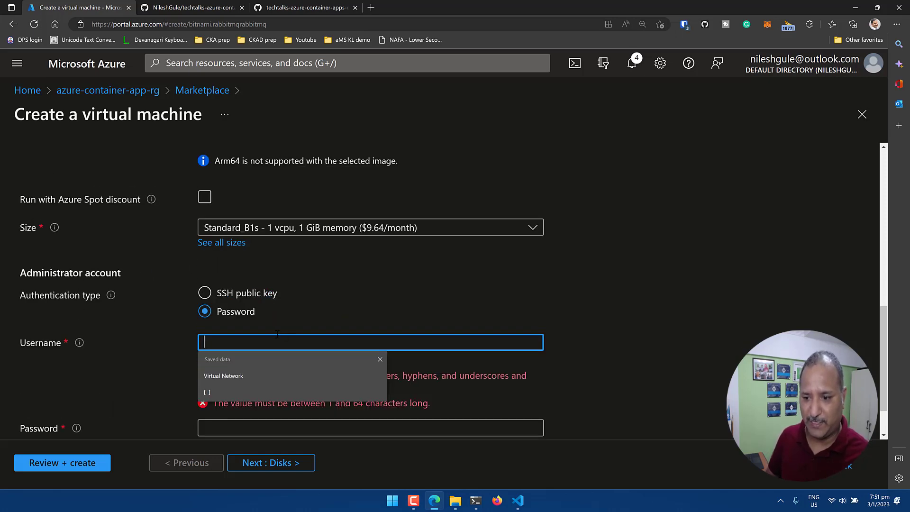
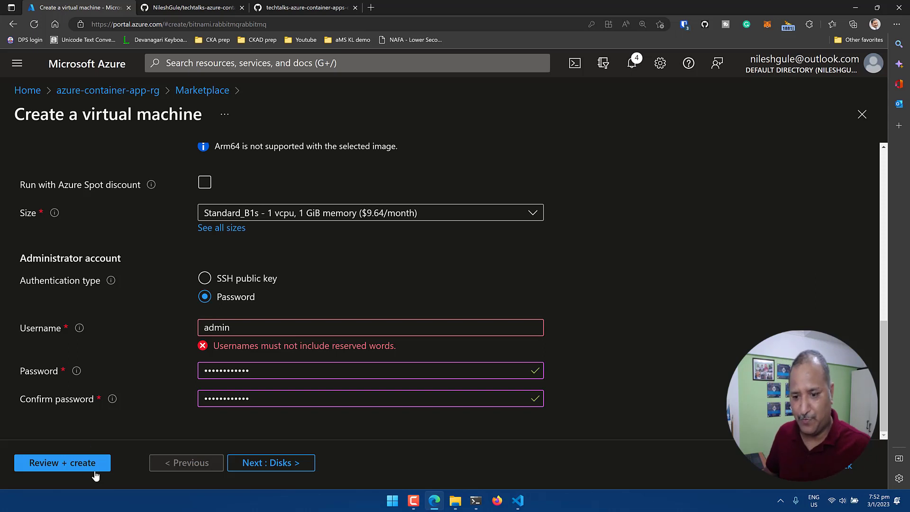
{"action": "mouse_move", "coordinate": [344, 444]}
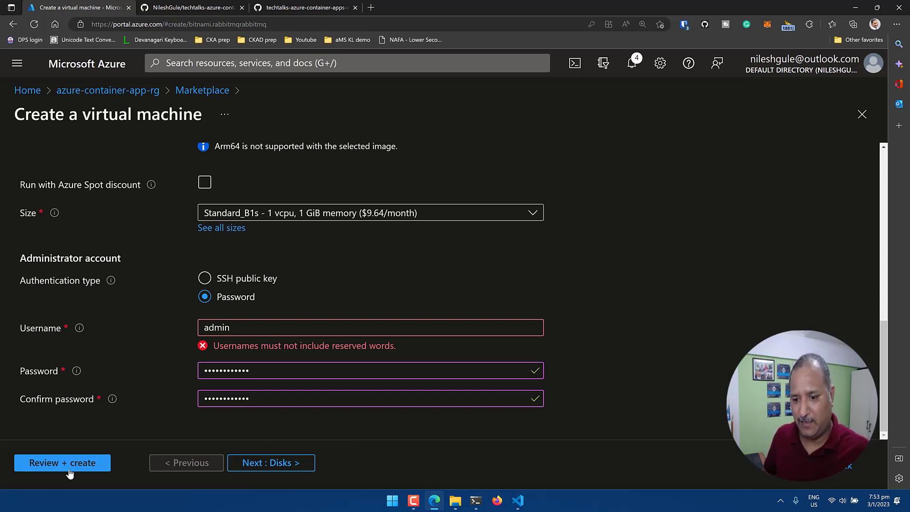
- Replace the rejected username with 'rabbitmqadmin' and send the VM settings to Review + create
{"action": "left_click", "coordinate": [62, 462]}
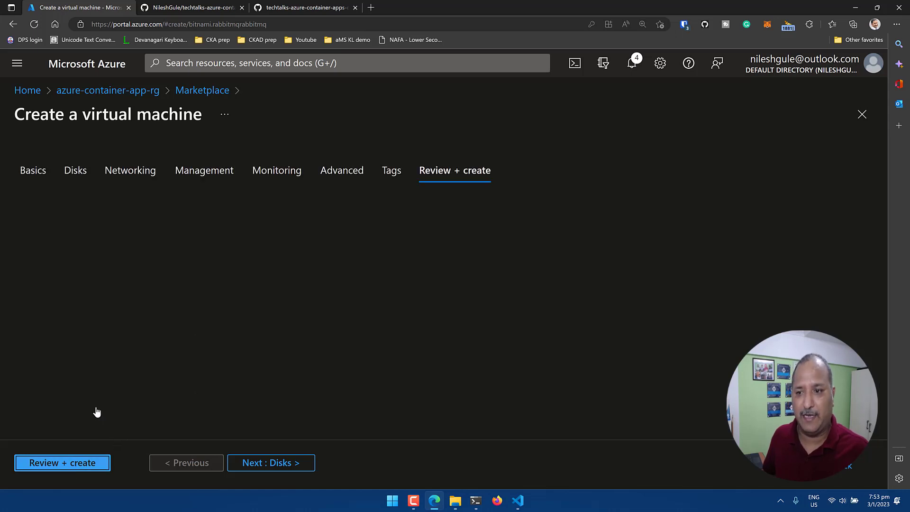
{"action": "left_click", "coordinate": [63, 462]}
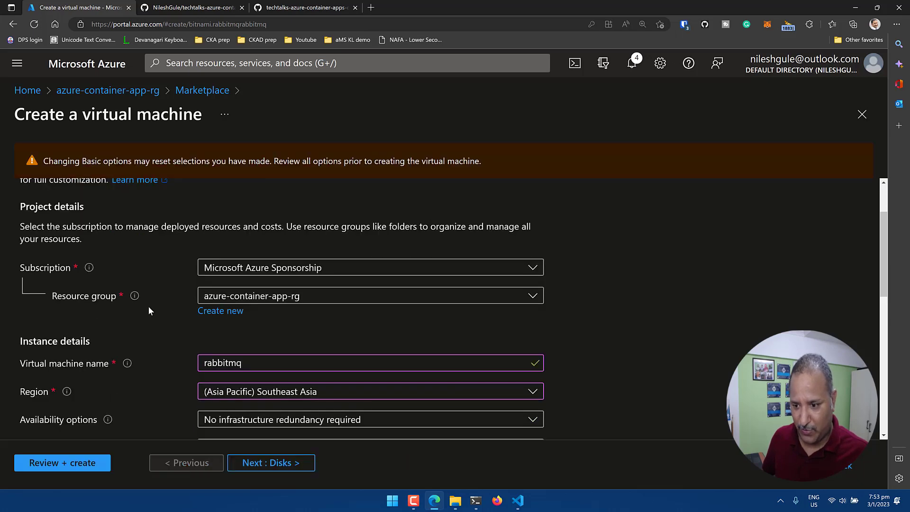
{"action": "scroll", "scroll_direction": "down", "scroll_amount": 3}
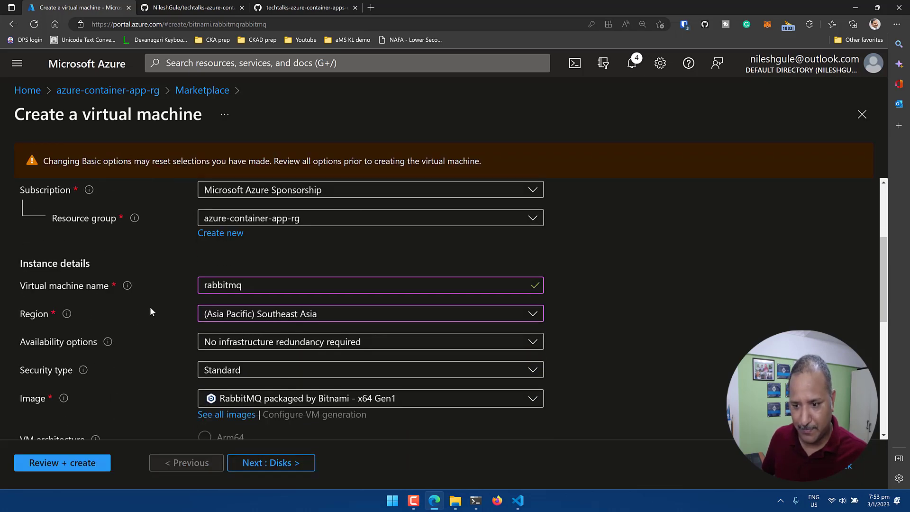
{"action": "scroll", "scroll_direction": "down", "scroll_amount": 3}
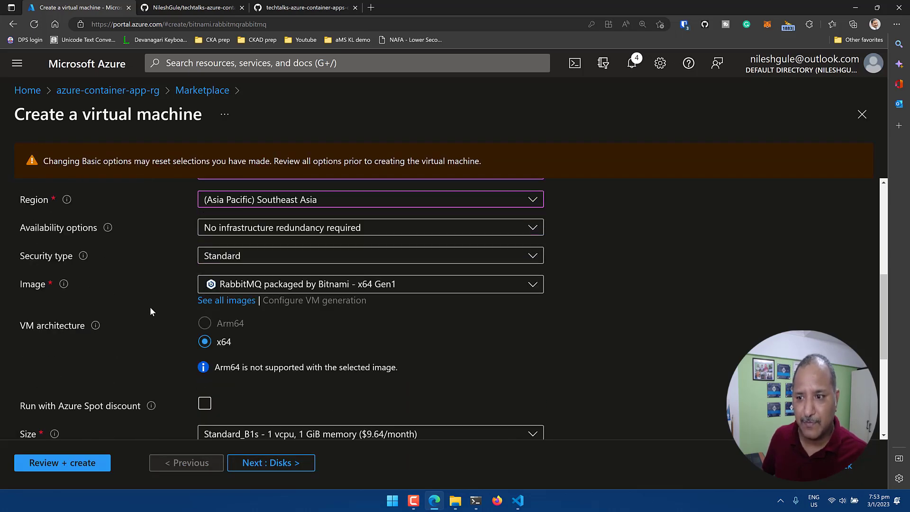
{"action": "scroll", "scroll_direction": "down", "scroll_amount": 3}
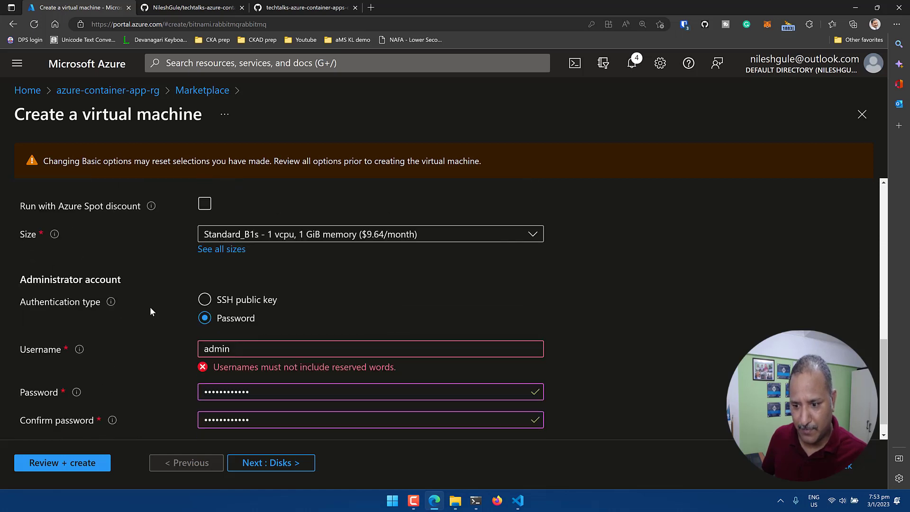
{"action": "scroll", "scroll_direction": "down", "scroll_amount": 3}
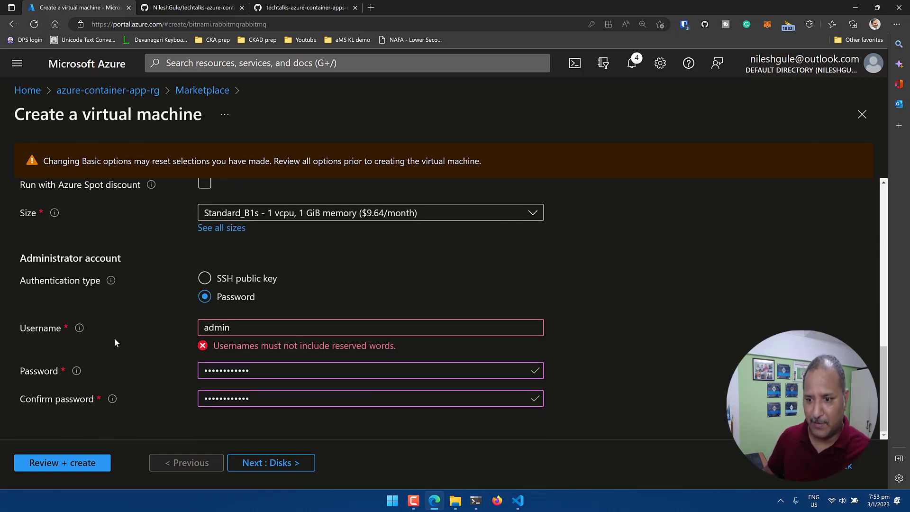
{"action": "double_click", "coordinate": [217, 327]}
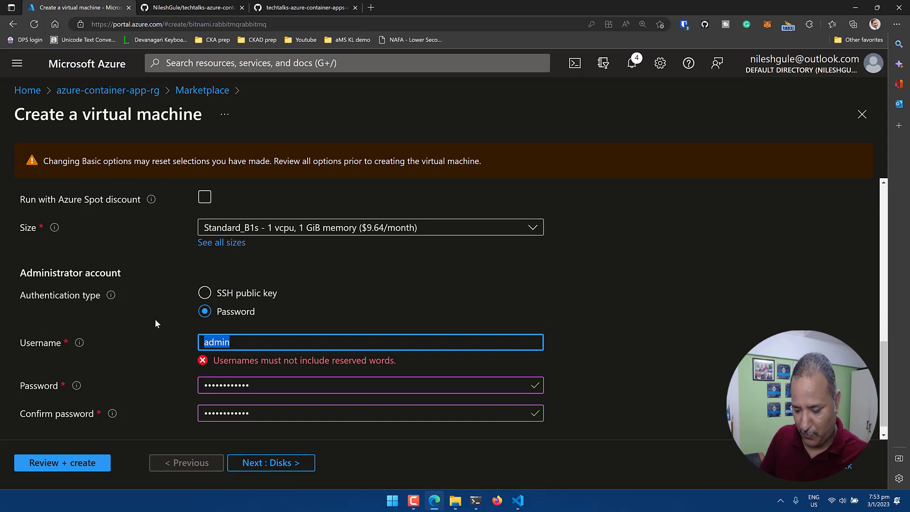
{"action": "type", "text": "rabbitmq"}
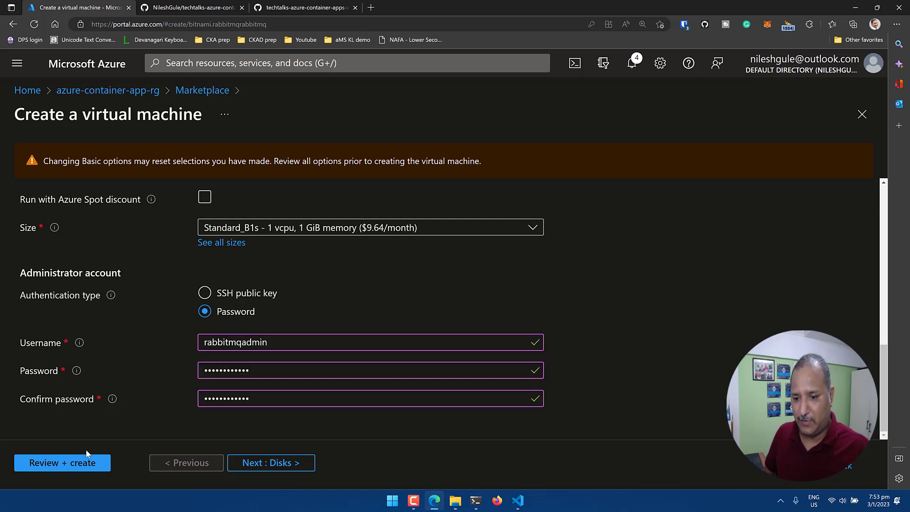
{"action": "left_click", "coordinate": [61, 462]}
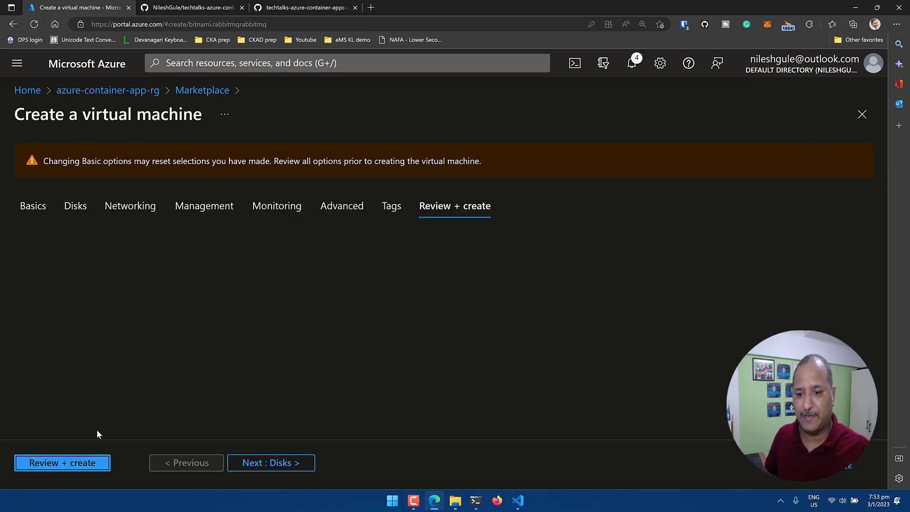
- Create the validated RabbitMQ VM, submitting its deployment to azure-container-app-rg
{"action": "left_click", "coordinate": [63, 463]}
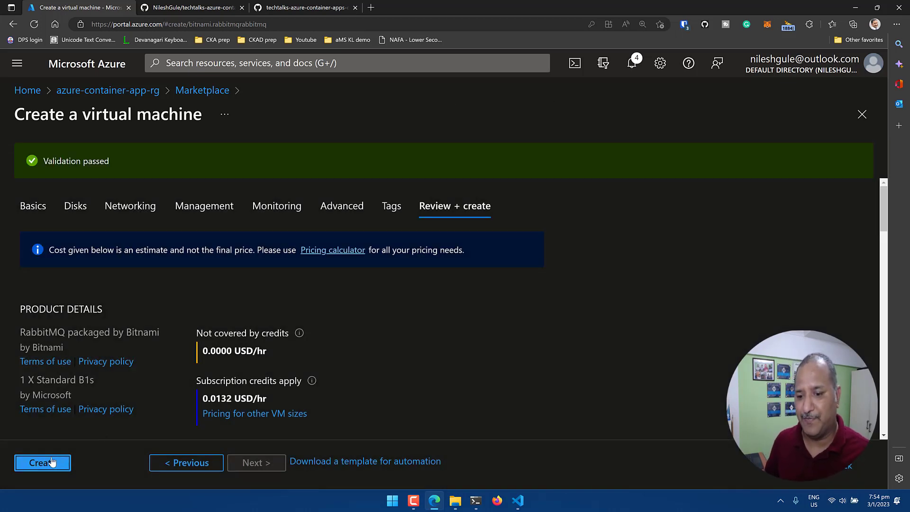
{"action": "left_click", "coordinate": [42, 463]}
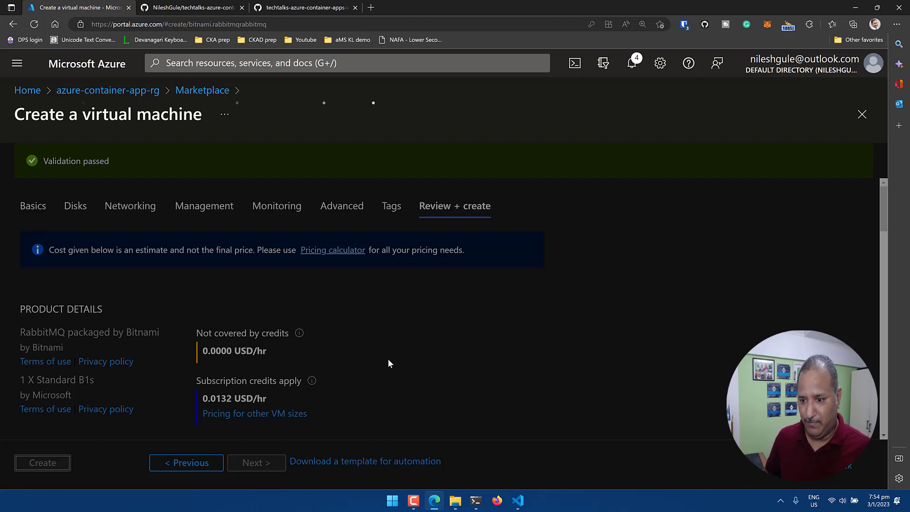
{"action": "left_click", "coordinate": [41, 463]}
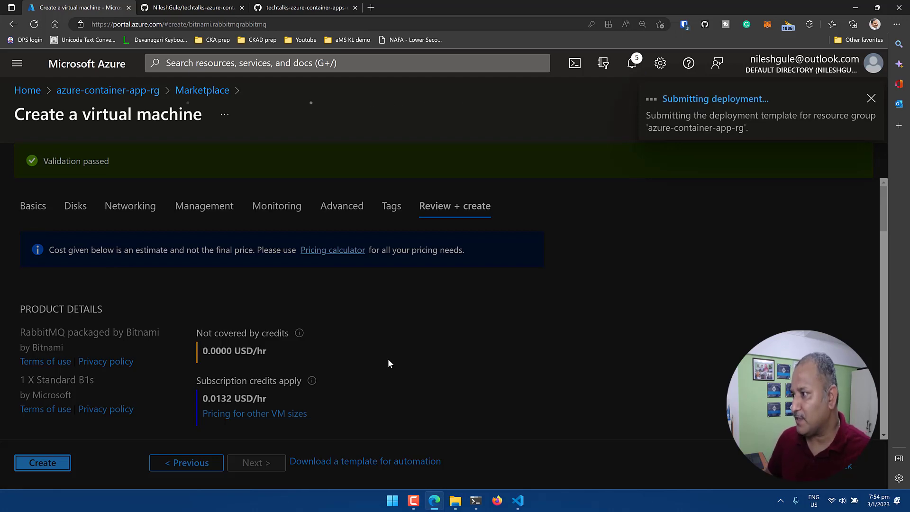
- Open the newly deployed rabbitmq virtual machine resource from the deployment page
{"action": "left_click", "coordinate": [42, 463]}
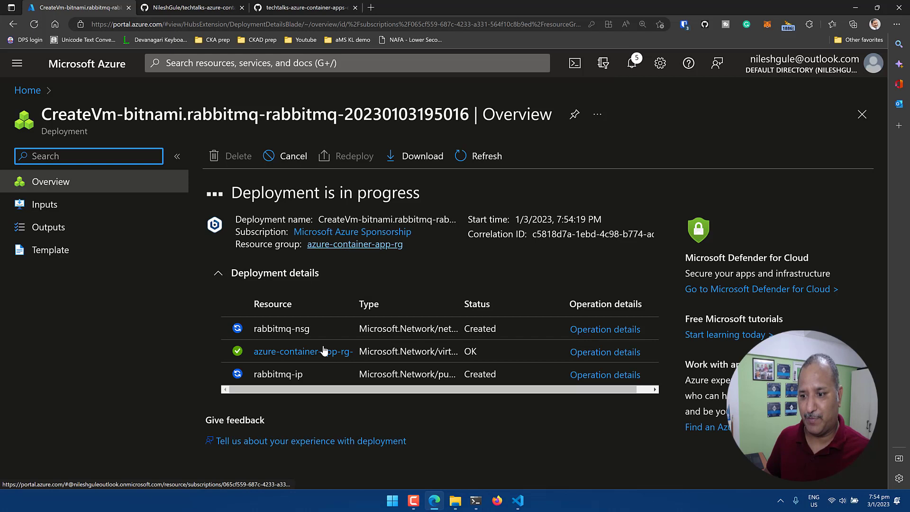
{"action": "mouse_move", "coordinate": [267, 334]}
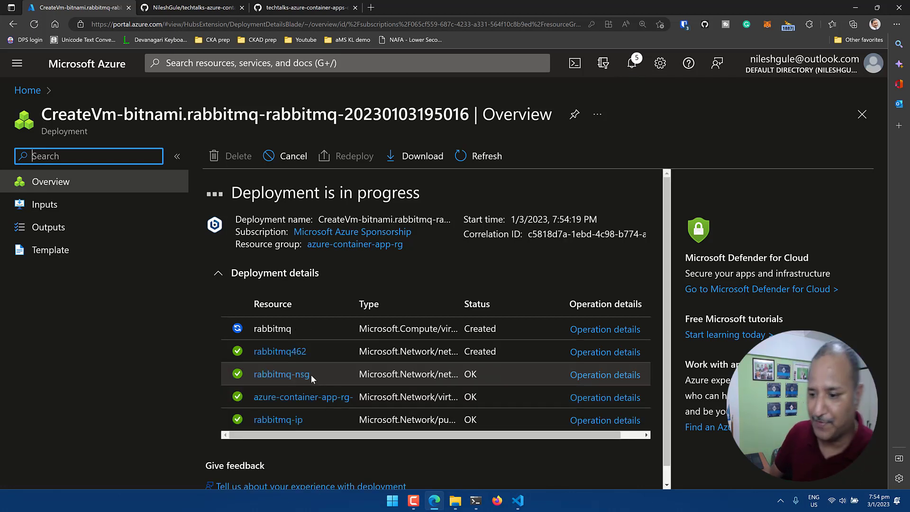
{"action": "mouse_move", "coordinate": [320, 344]}
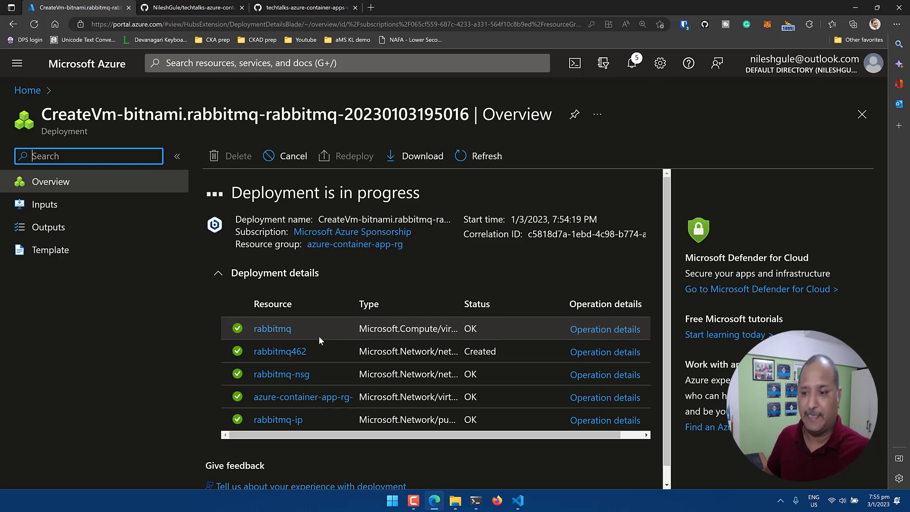
{"action": "mouse_move", "coordinate": [317, 397]}
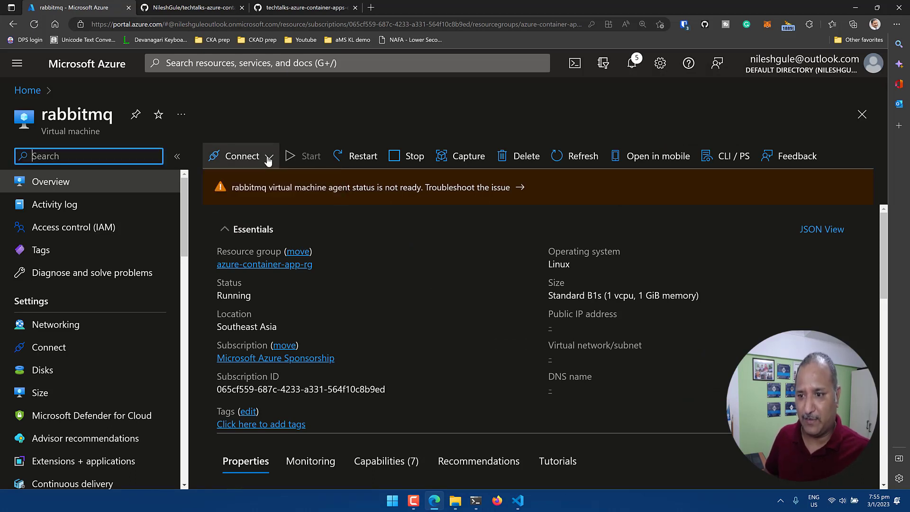
{"action": "left_click", "coordinate": [241, 156]}
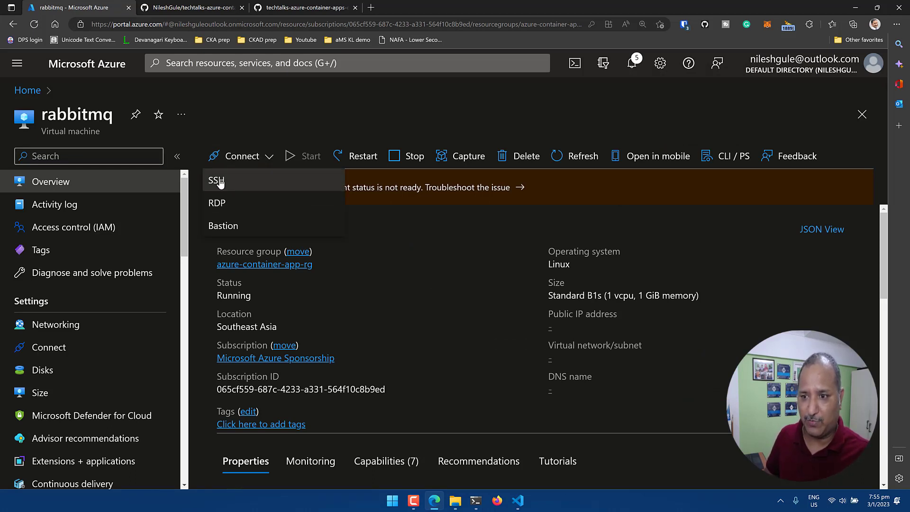
{"action": "left_click", "coordinate": [217, 180]}
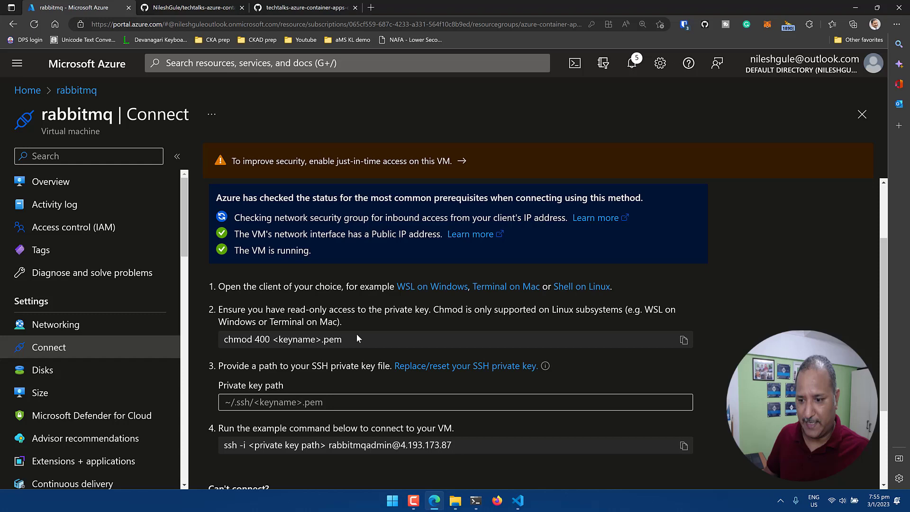
{"action": "scroll", "scroll_direction": "down", "scroll_amount": 3}
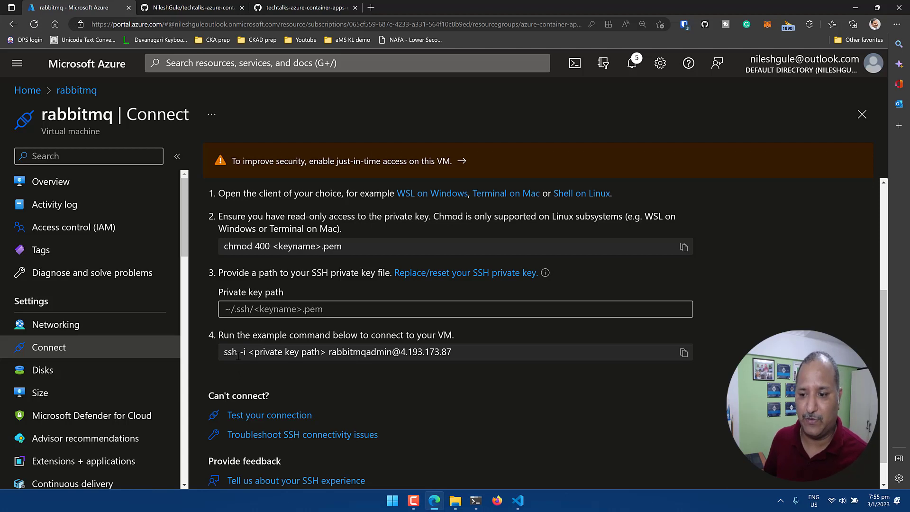
{"action": "mouse_move", "coordinate": [313, 352]}
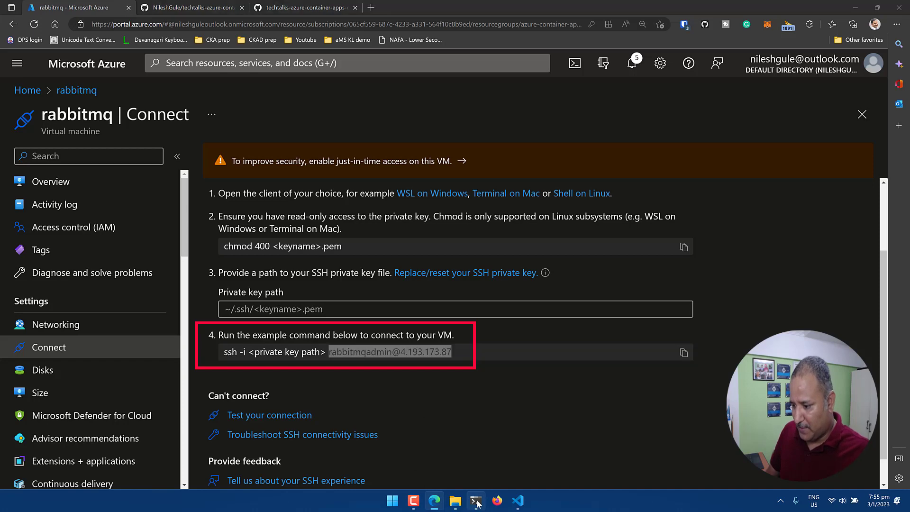
{"action": "left_click", "coordinate": [476, 500]}
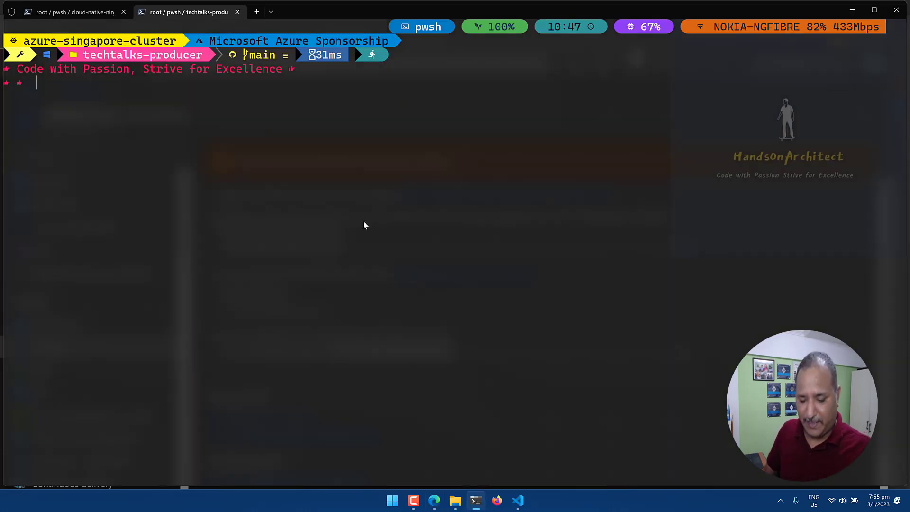
{"action": "type", "text": "ssh rabbitmqadmin@4.193.173.87"}
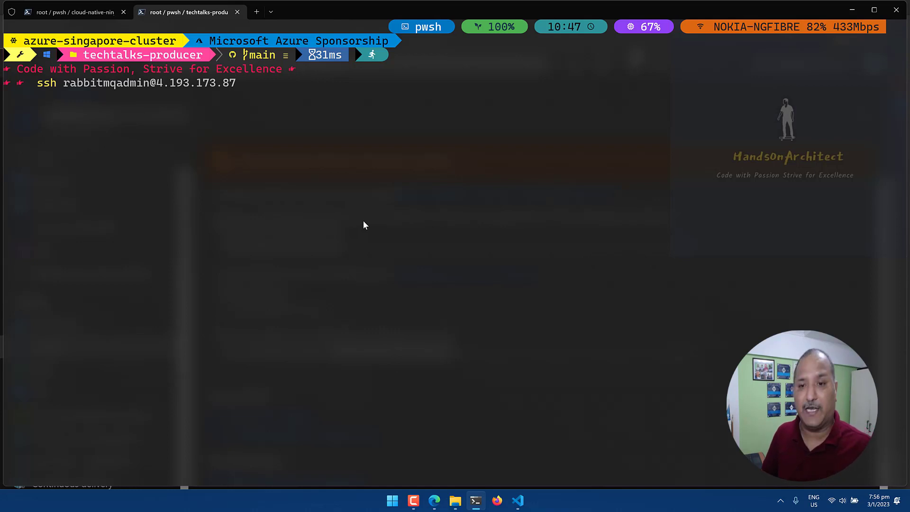
{"action": "key", "text": "Enter"}
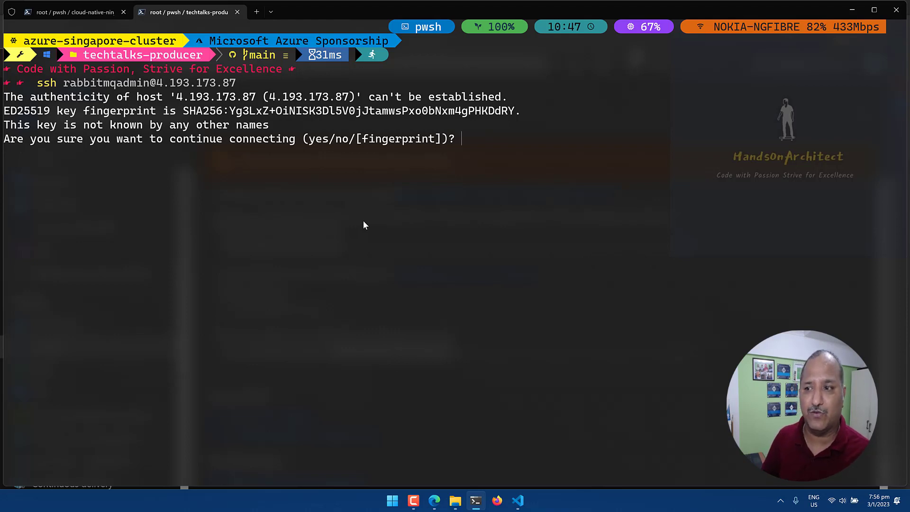
{"action": "type", "text": "yes"}
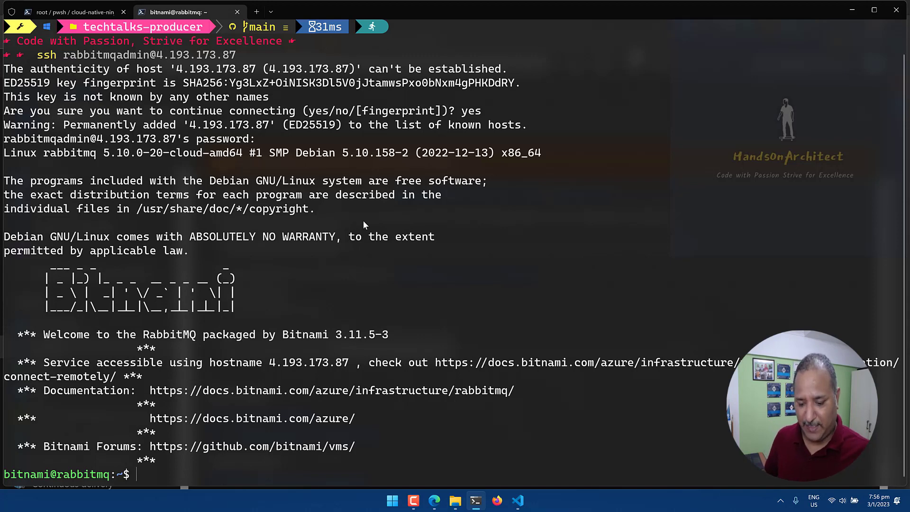
{"action": "mouse_move", "coordinate": [408, 246]}
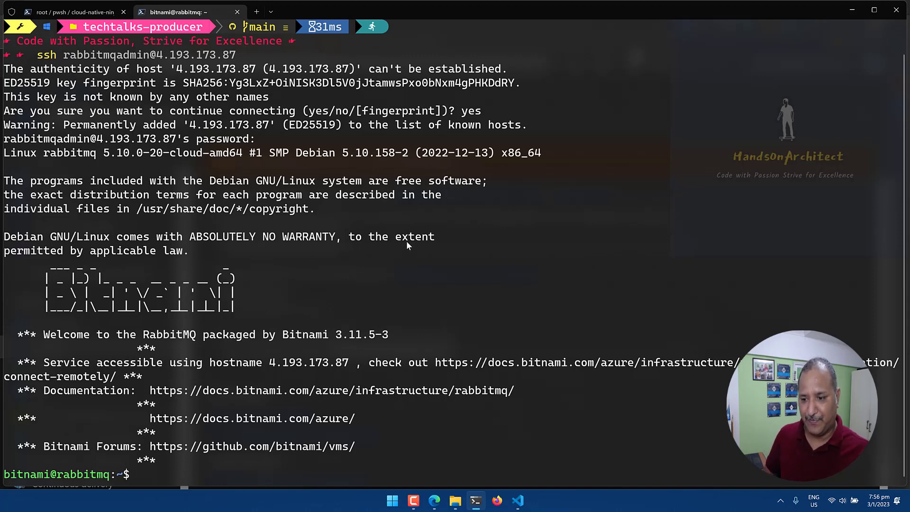
{"action": "mouse_move", "coordinate": [275, 340]}
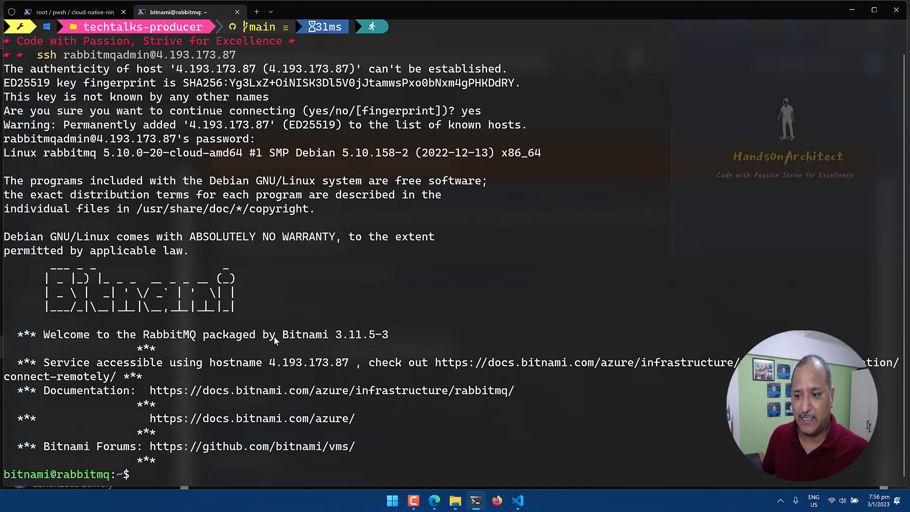
{"action": "mouse_move", "coordinate": [373, 341]}
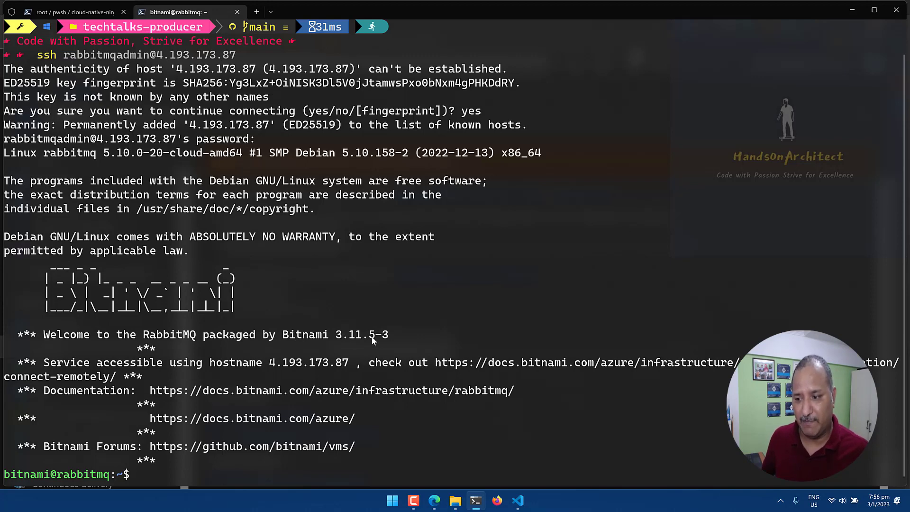
{"action": "mouse_move", "coordinate": [207, 324]}
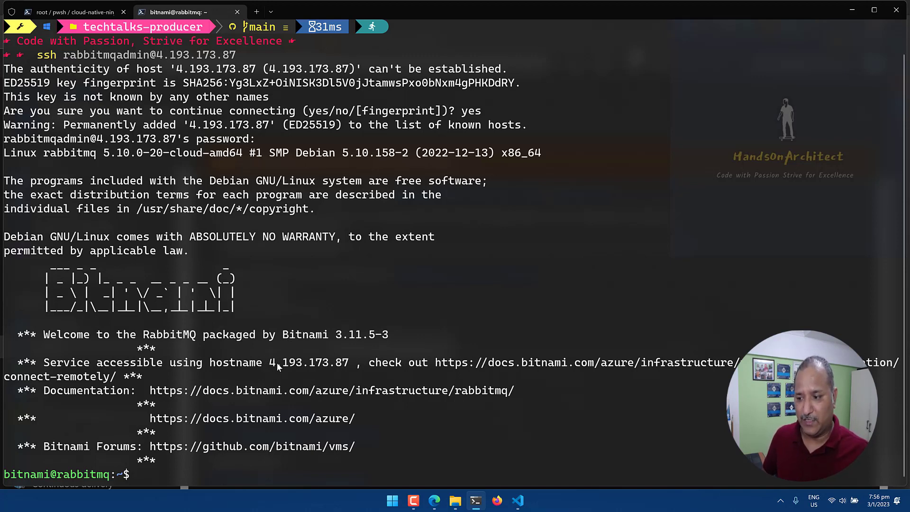
{"action": "mouse_move", "coordinate": [323, 368]}
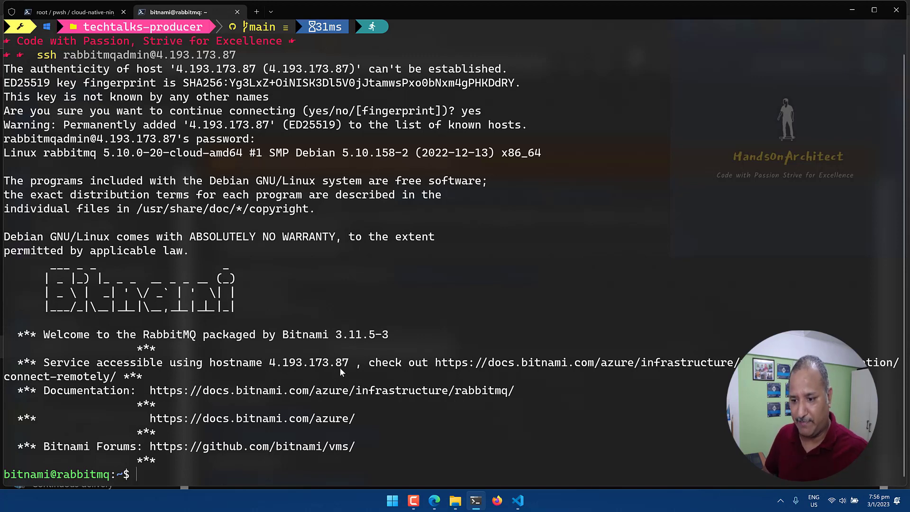
{"action": "mouse_move", "coordinate": [400, 404]}
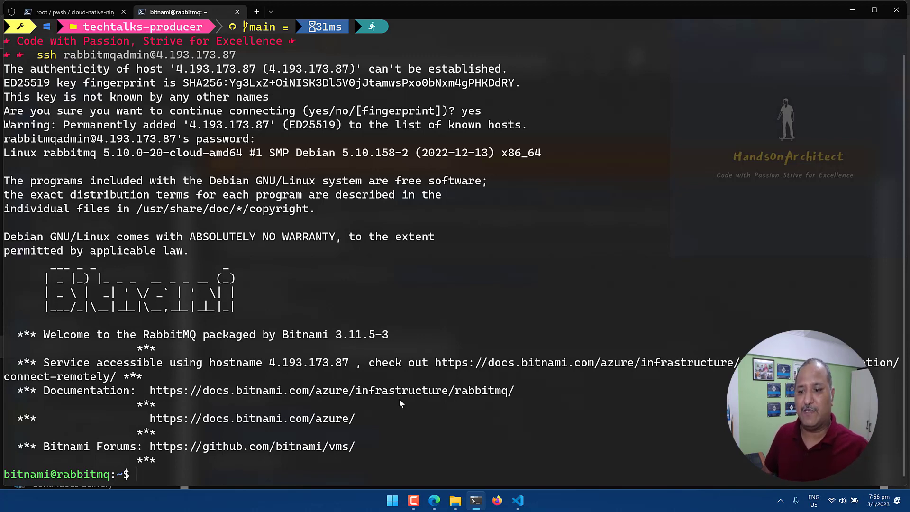
{"action": "mouse_move", "coordinate": [391, 423]}
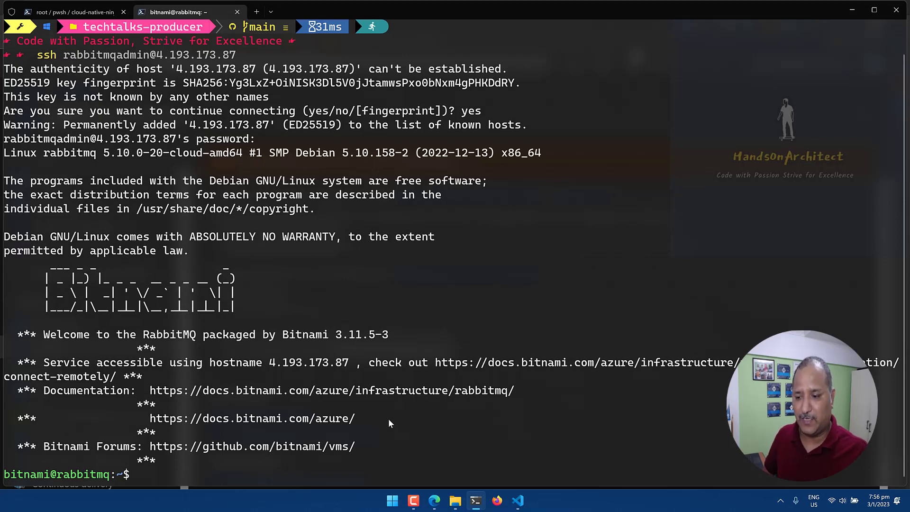
{"action": "mouse_move", "coordinate": [373, 415]}
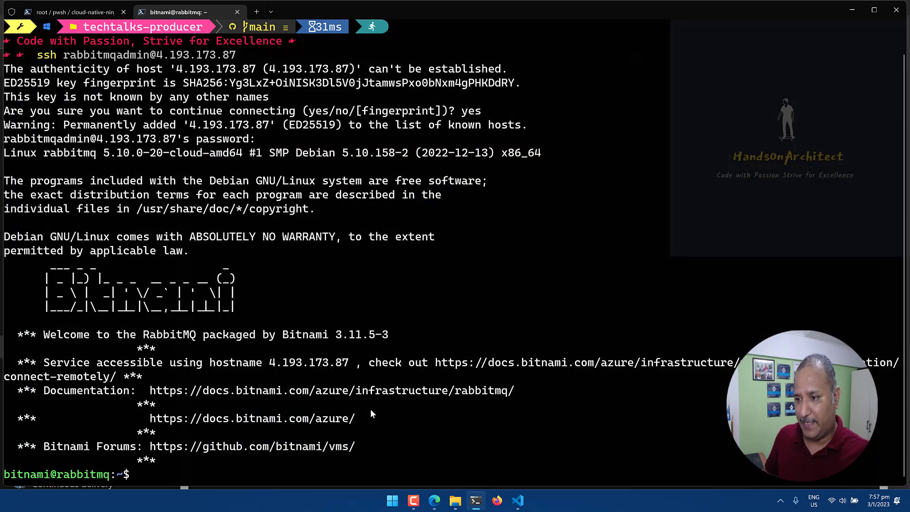
- Switch to the VS Code notes showing the Enable RabbitMQ ports commands
{"action": "key", "text": "Alt+Tab"}
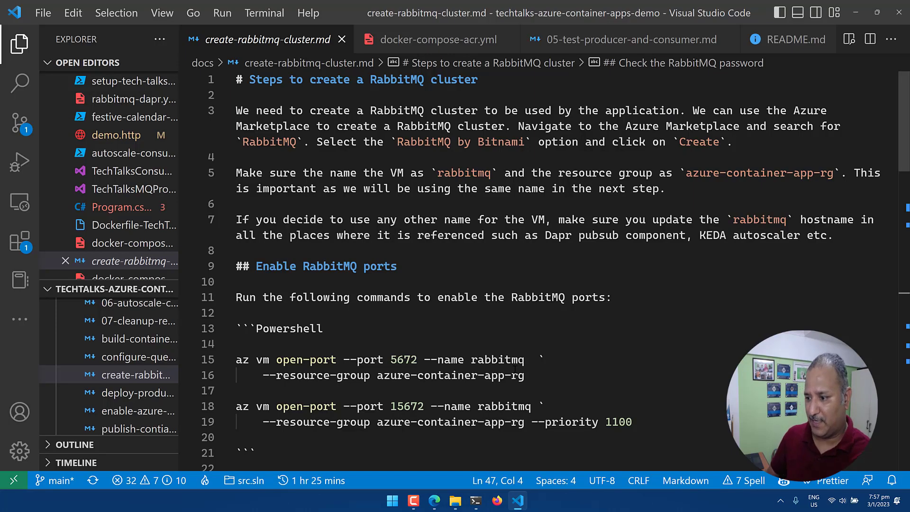
- Select the az vm open-port command for port 5672 in the VS Code notes
{"action": "left_click_drag", "start_coordinate": [263, 376], "coordinate": [523, 375]}
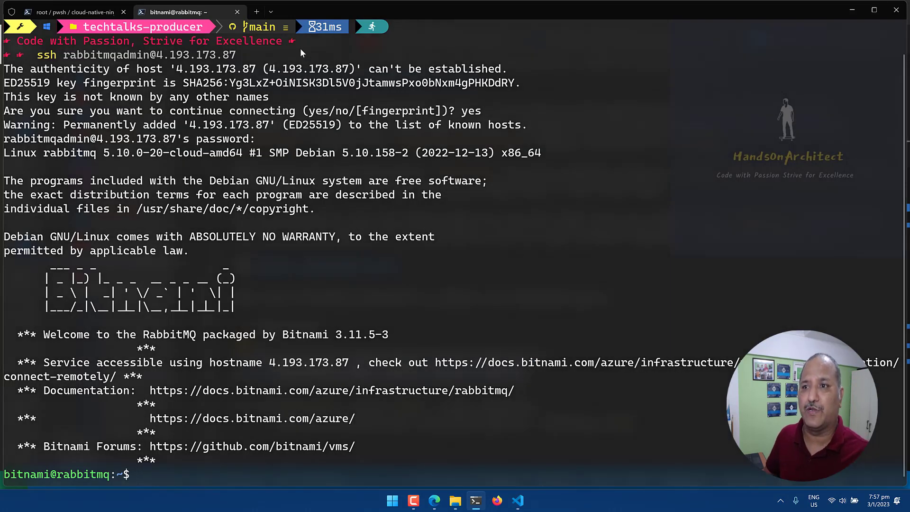
{"action": "mouse_move", "coordinate": [312, 289]}
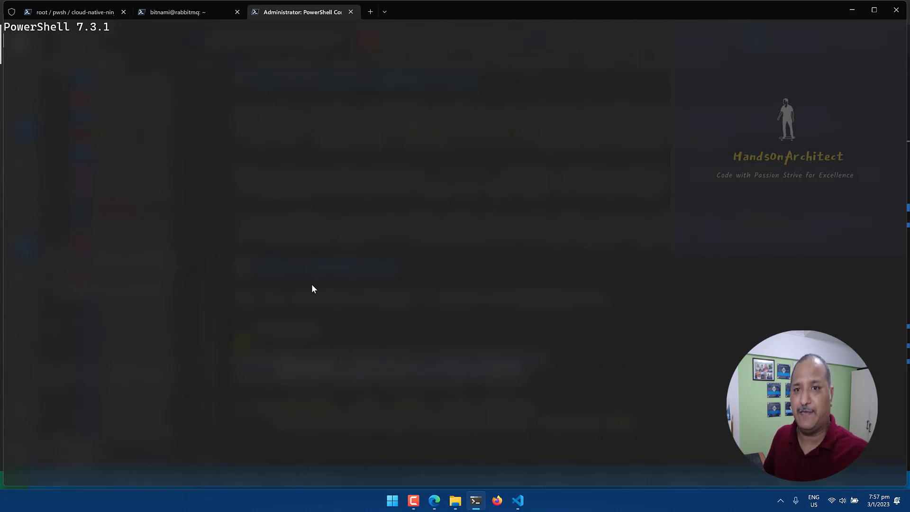
{"action": "mouse_move", "coordinate": [271, 294]}
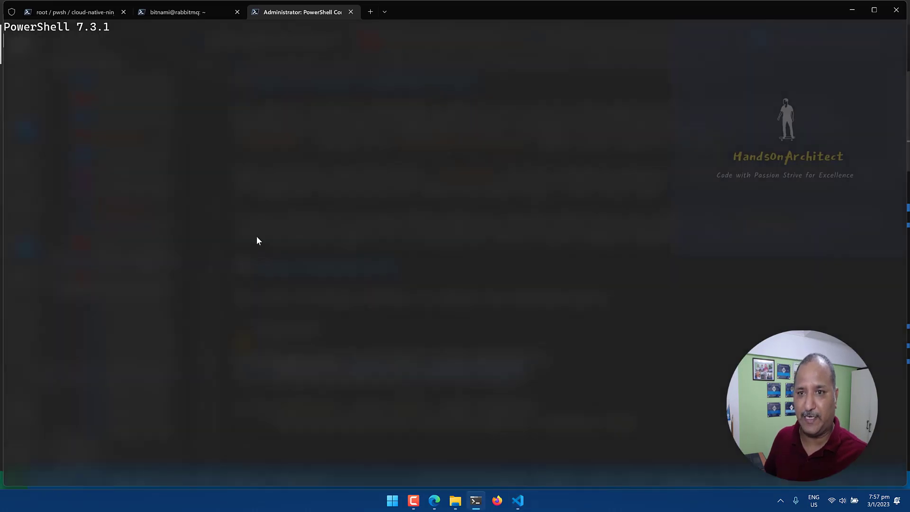
{"action": "mouse_move", "coordinate": [200, 169]}
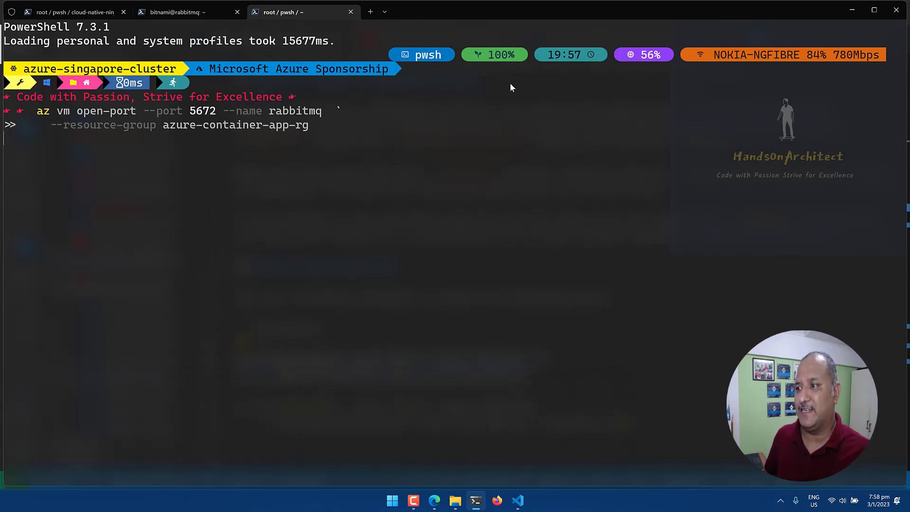
{"action": "mouse_move", "coordinate": [323, 318]}
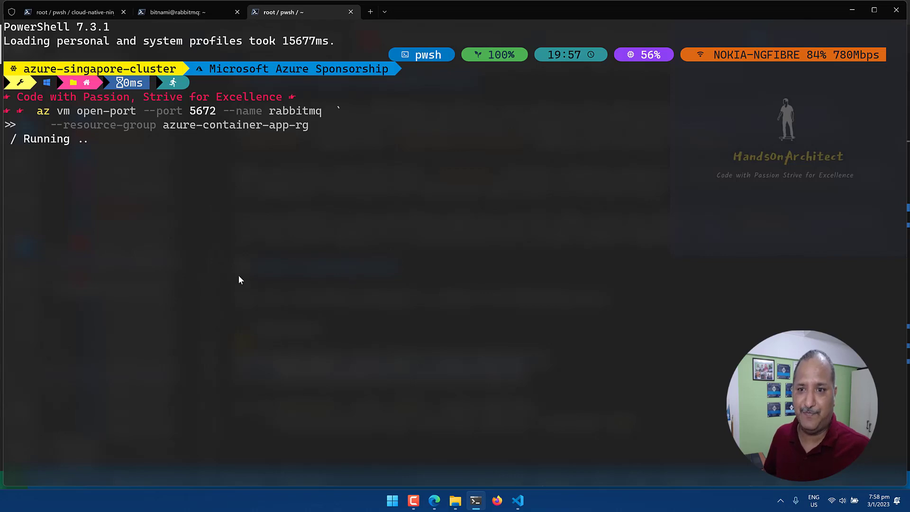
{"action": "mouse_move", "coordinate": [214, 122]}
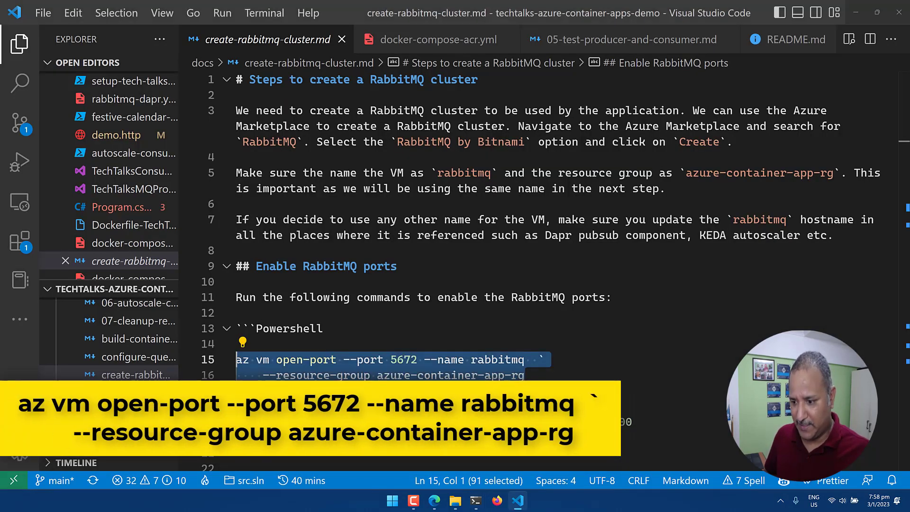
- Paste the az vm open-port command for port 15672 into the pwsh tab, confirming Paste anyway
{"action": "left_click", "coordinate": [647, 421]}
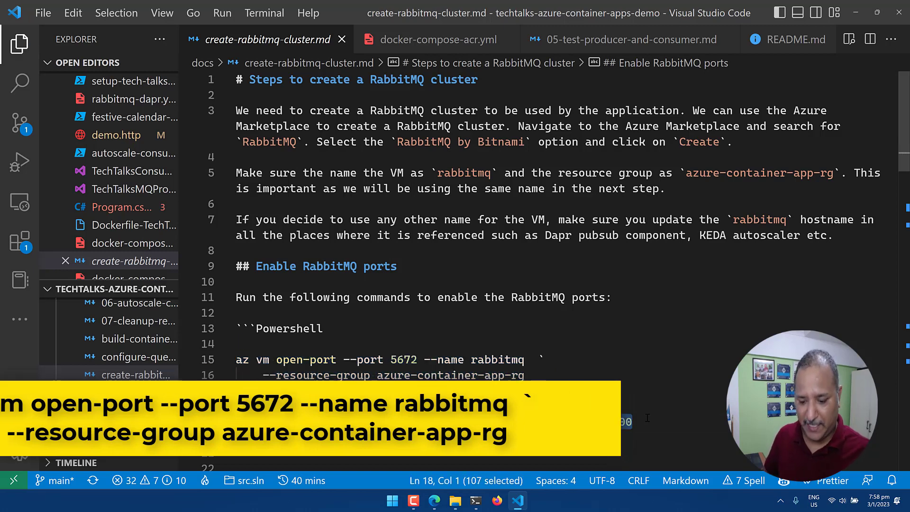
{"action": "left_click", "coordinate": [475, 501]}
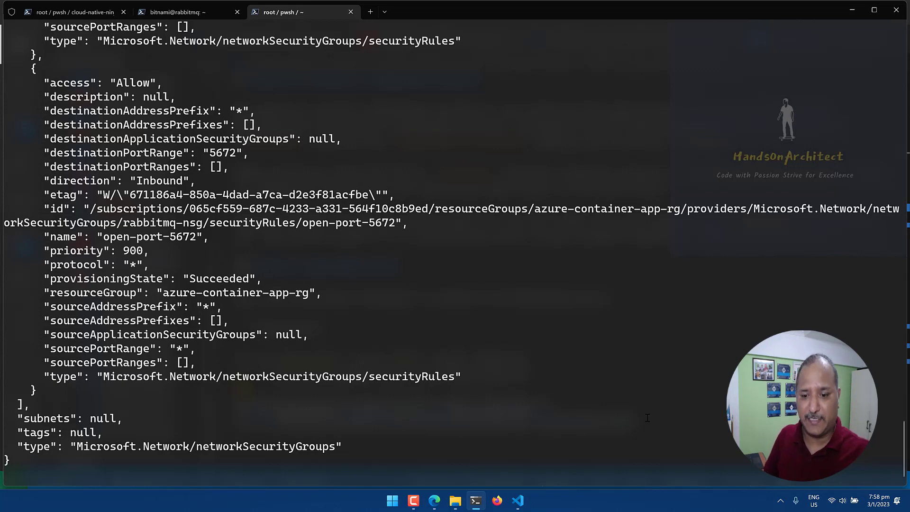
{"action": "type", "text": "cl"}
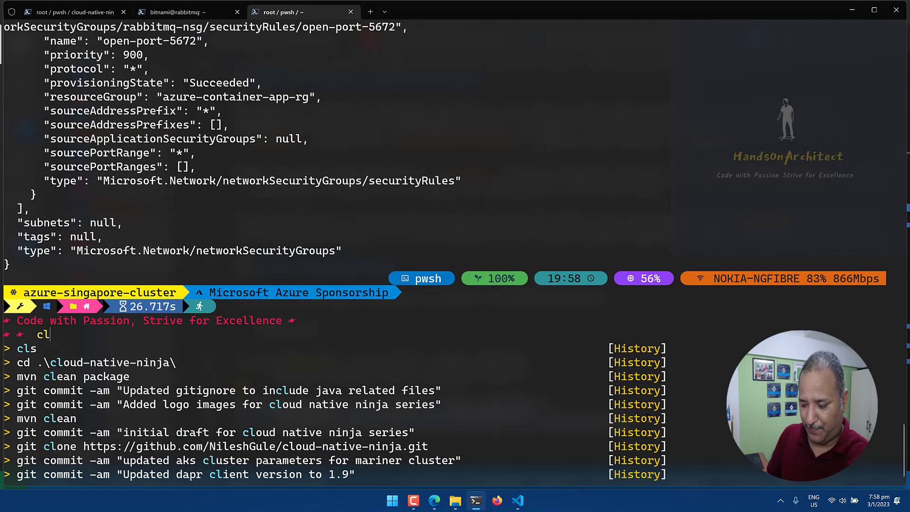
{"action": "key", "text": "ctrl+v"}
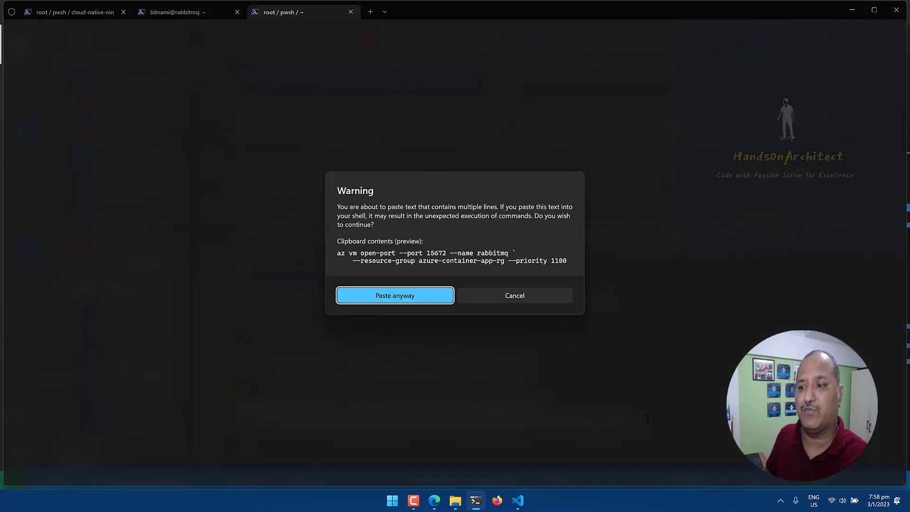
{"action": "left_click", "coordinate": [394, 295]}
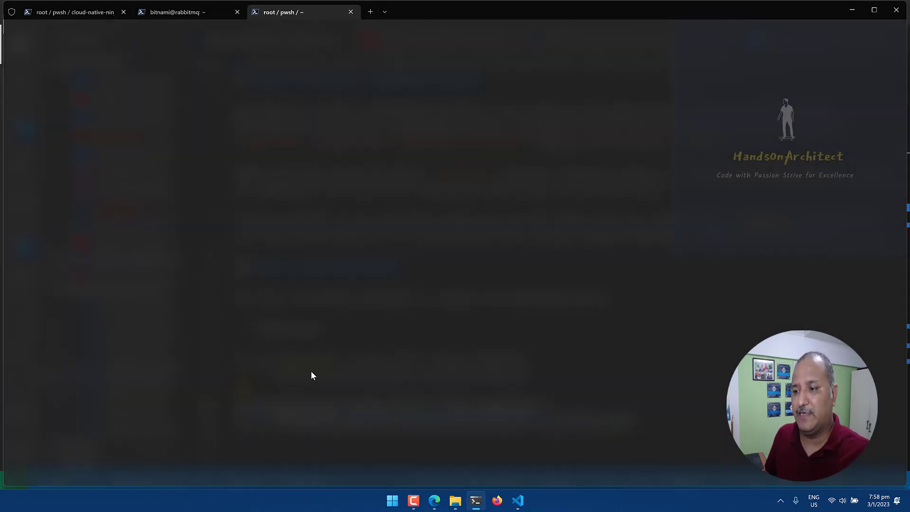
{"action": "mouse_move", "coordinate": [242, 324]}
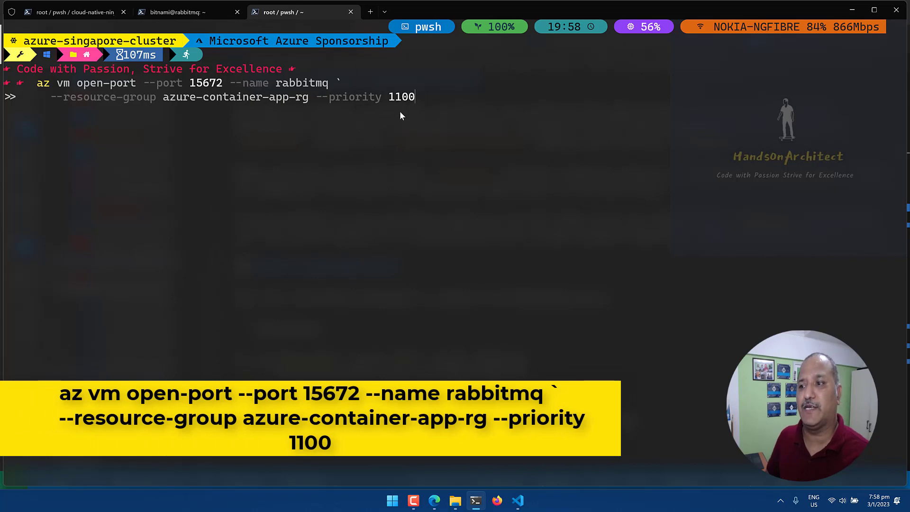
{"action": "mouse_move", "coordinate": [387, 180]}
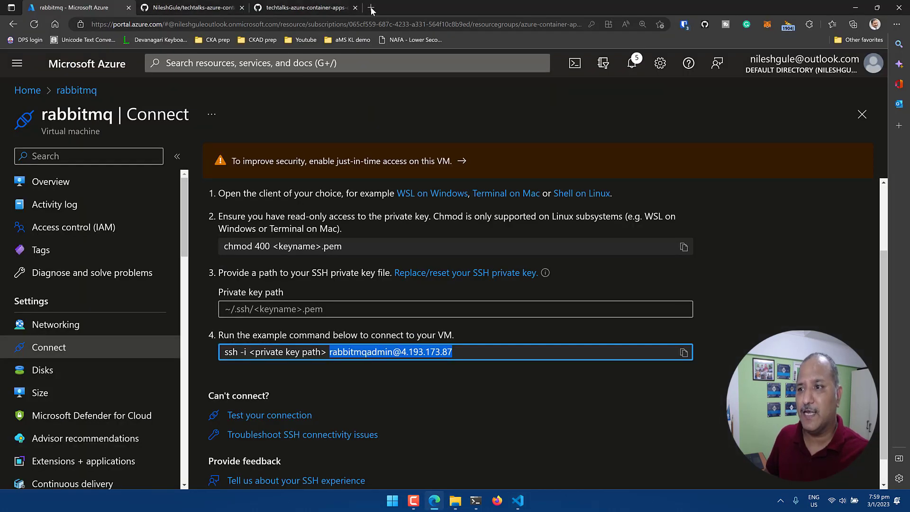
- Load the RabbitMQ Management login at 4.193.173.87:15672 and fill username 'user' from saved entries
{"action": "left_click", "coordinate": [373, 7]}
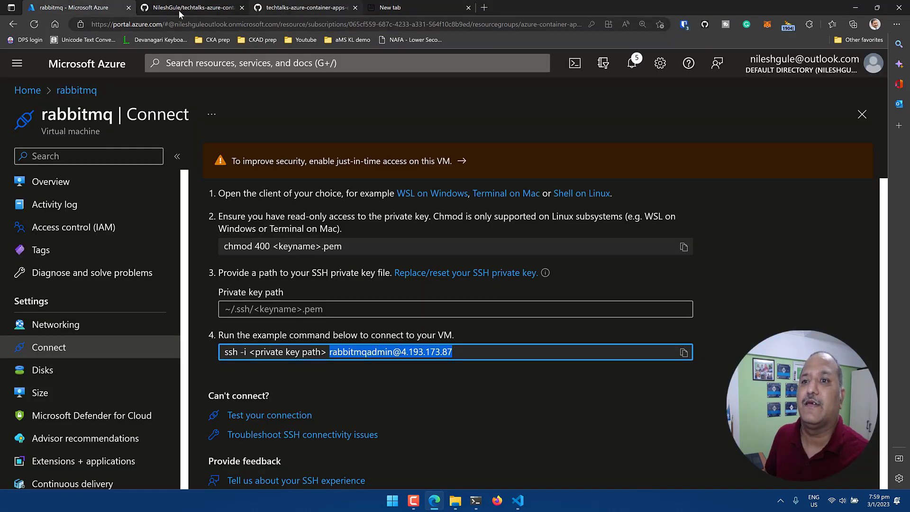
{"action": "mouse_move", "coordinate": [411, 371]}
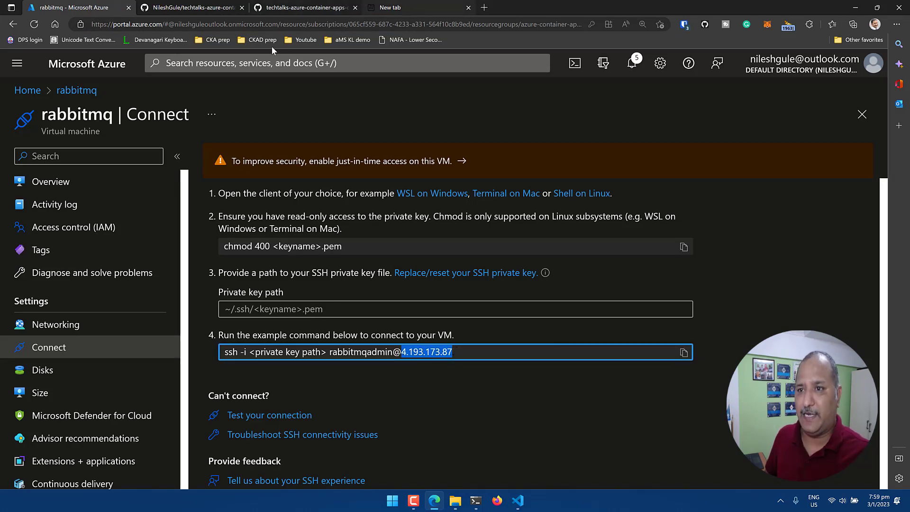
{"action": "left_click", "coordinate": [416, 8]}
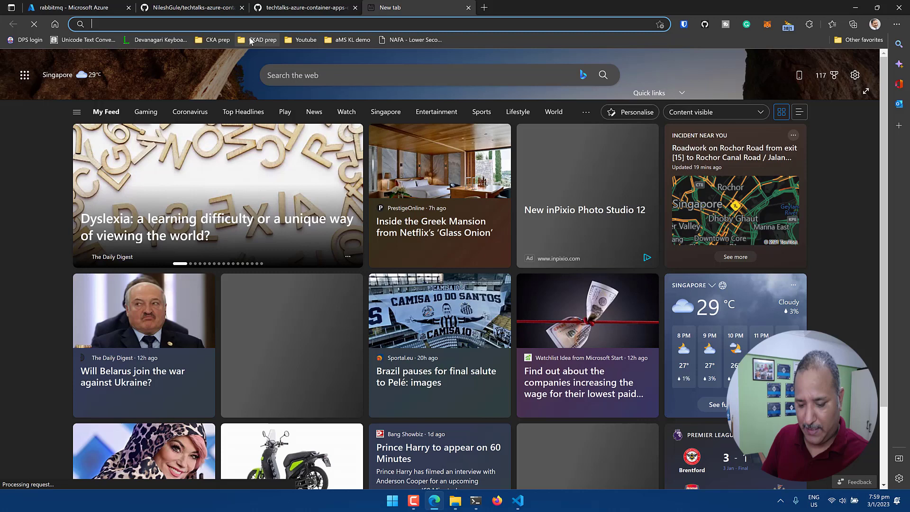
{"action": "type", "text": "4.193.173.87:15672"}
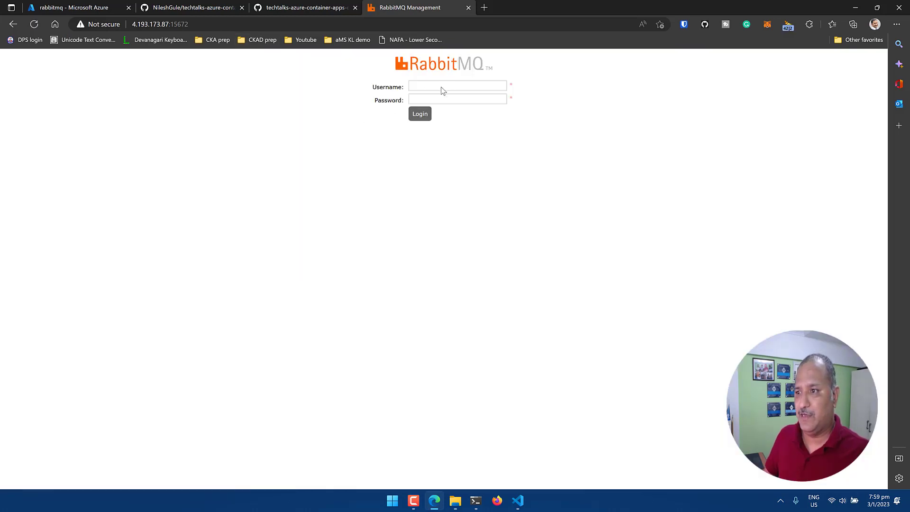
{"action": "left_click", "coordinate": [458, 85]}
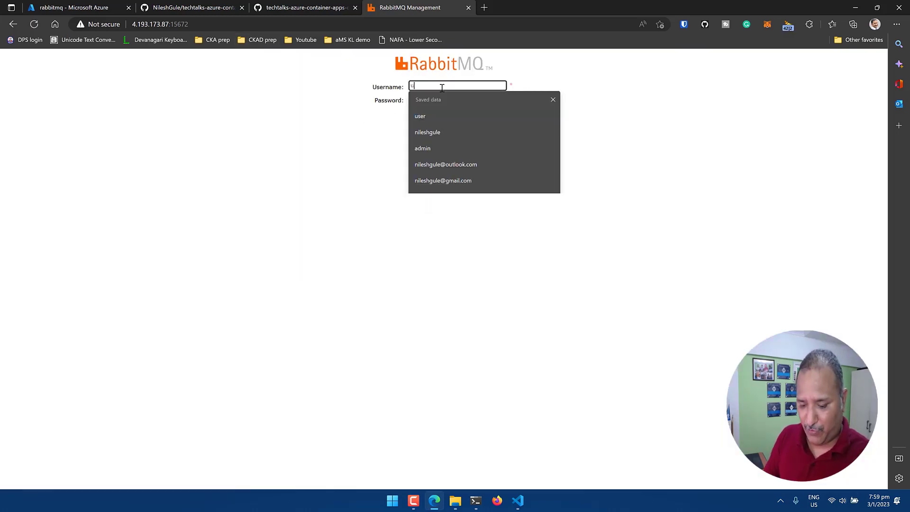
{"action": "left_click", "coordinate": [420, 115]}
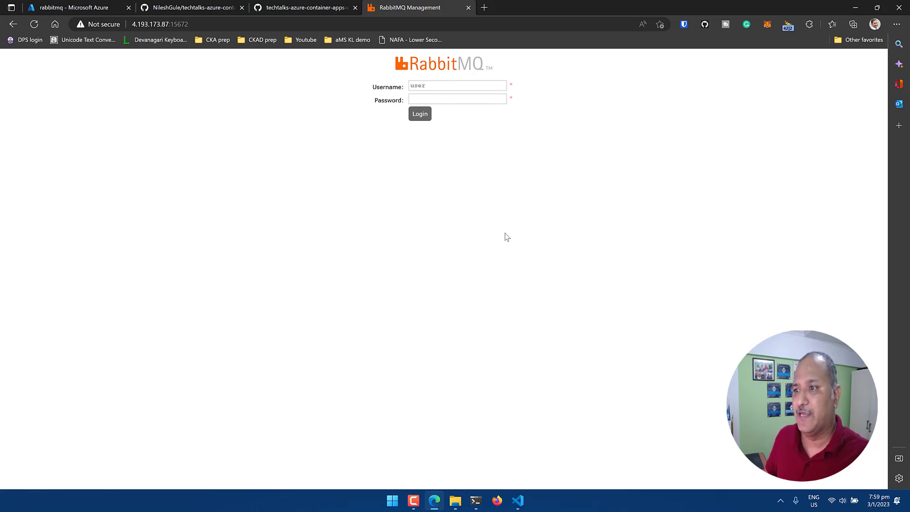
{"action": "mouse_move", "coordinate": [412, 95]}
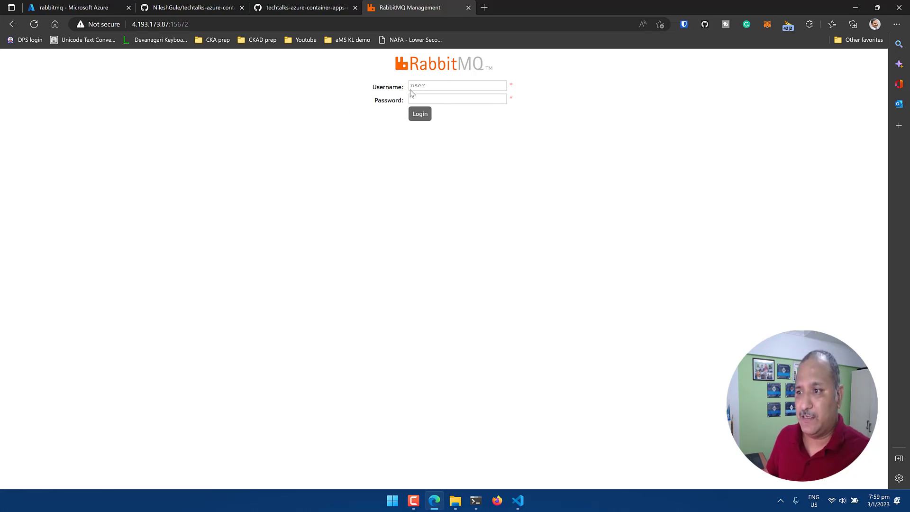
{"action": "mouse_move", "coordinate": [342, 148]}
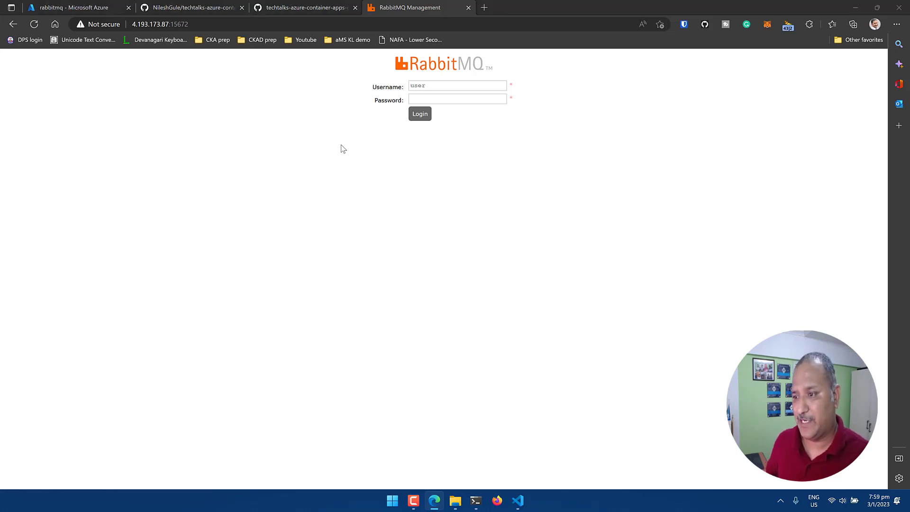
{"action": "key", "text": "alt+tab"}
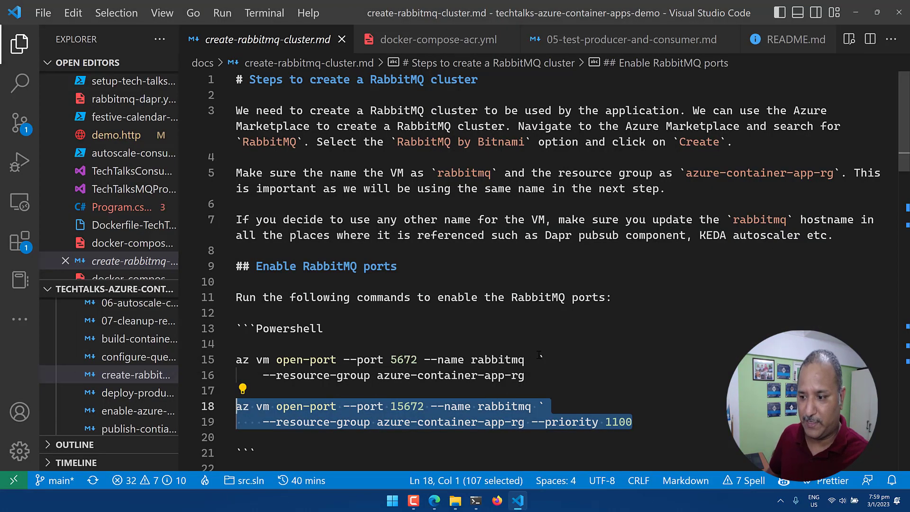
- Find the 'Check the RabbitMQ password' step in the notes and return to the SSH session
{"action": "scroll", "scroll_direction": "down", "scroll_amount": 3}
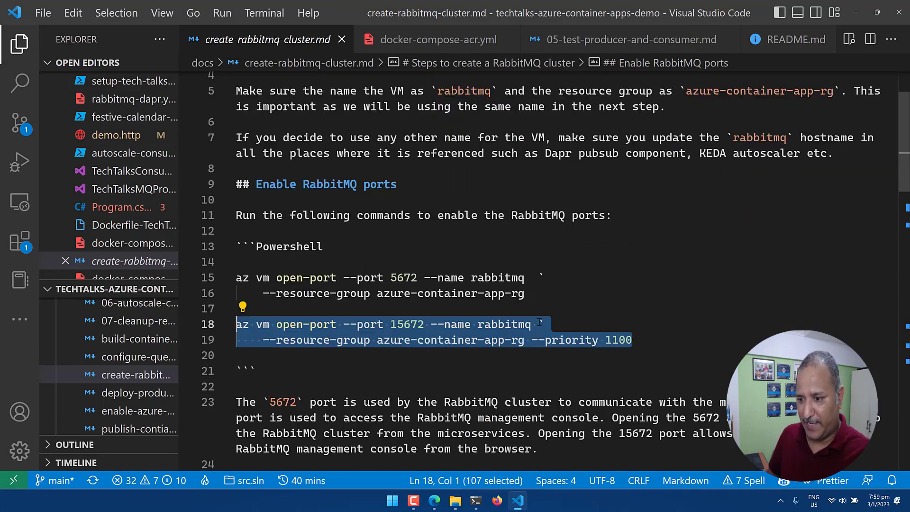
{"action": "scroll", "scroll_direction": "down", "scroll_amount": 3}
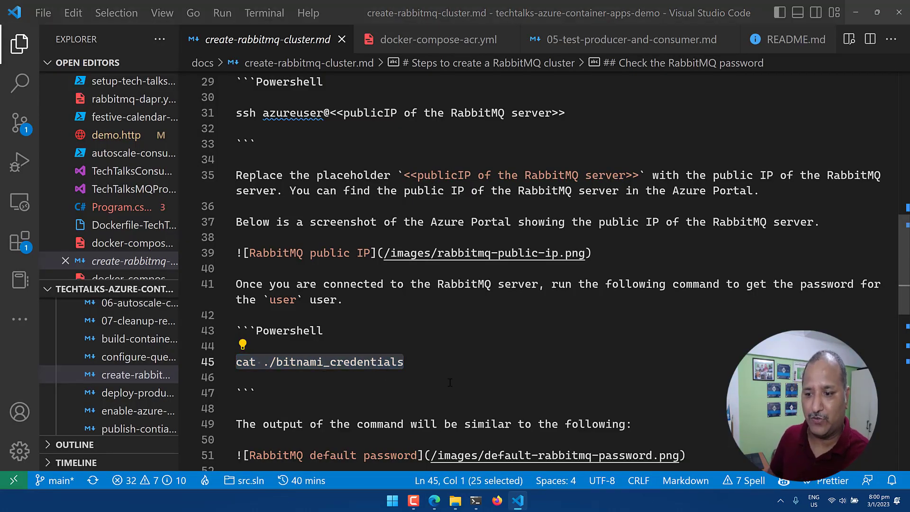
{"action": "key", "text": "alt+tab"}
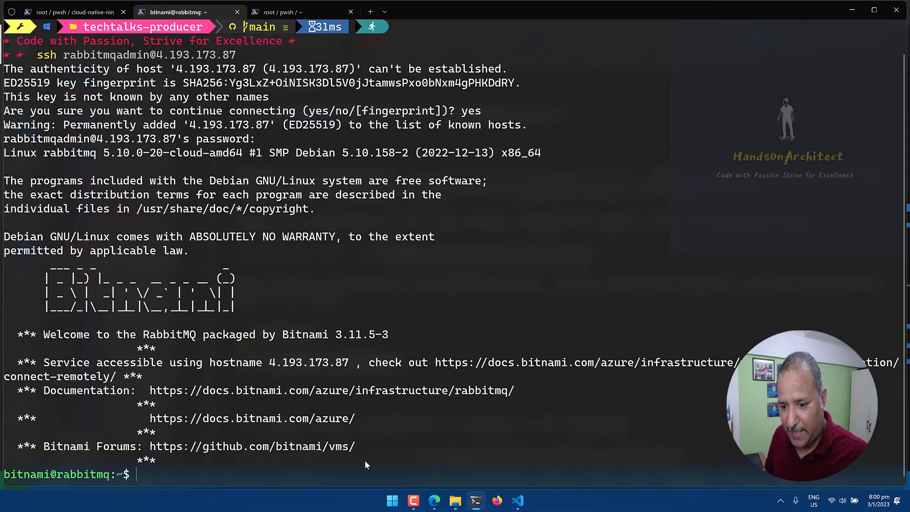
{"action": "mouse_move", "coordinate": [366, 285]}
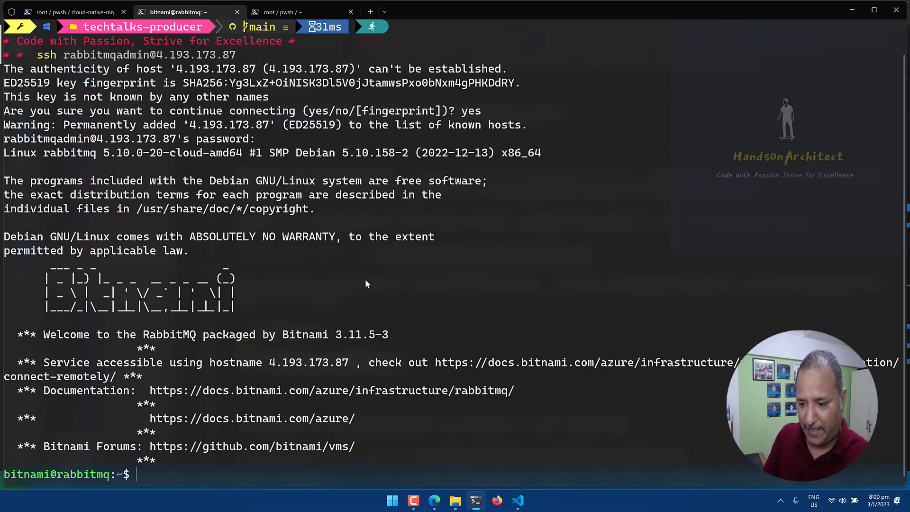
- Run cat ./bitnami_credentials on the VM, copy the default password and return to the login page
{"action": "type", "text": "cat ./bitnami_credentials"}
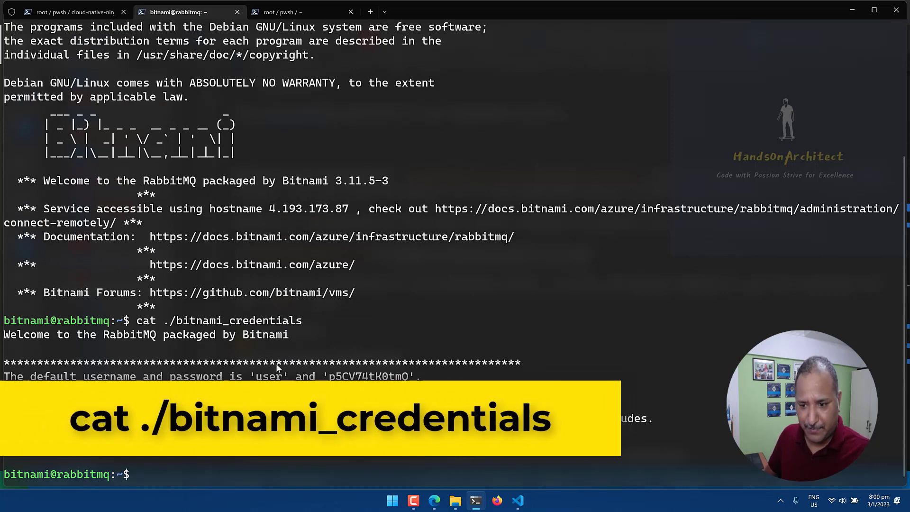
{"action": "mouse_move", "coordinate": [151, 356]}
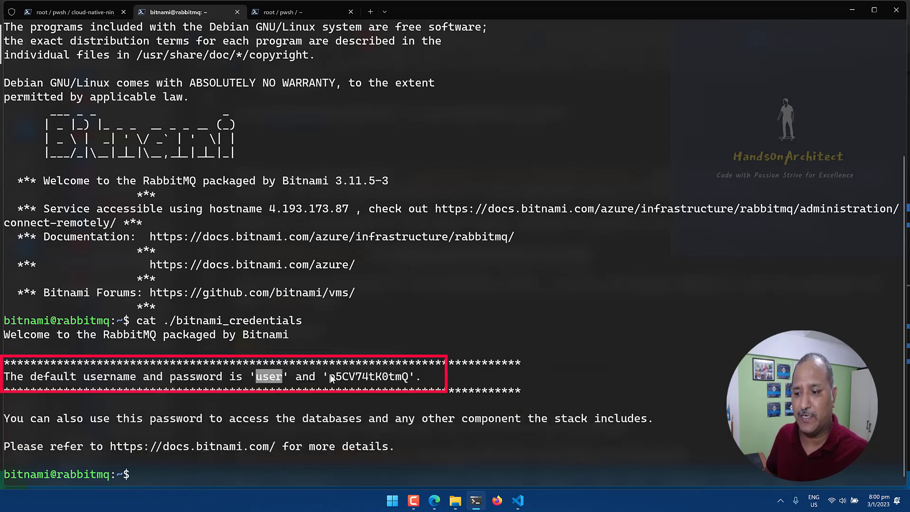
{"action": "double_click", "coordinate": [345, 377]}
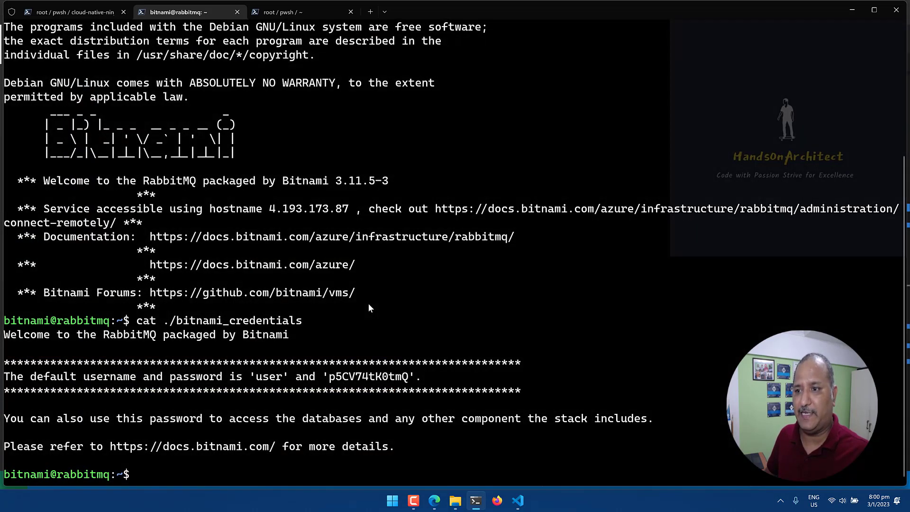
{"action": "key", "text": "alt+tab"}
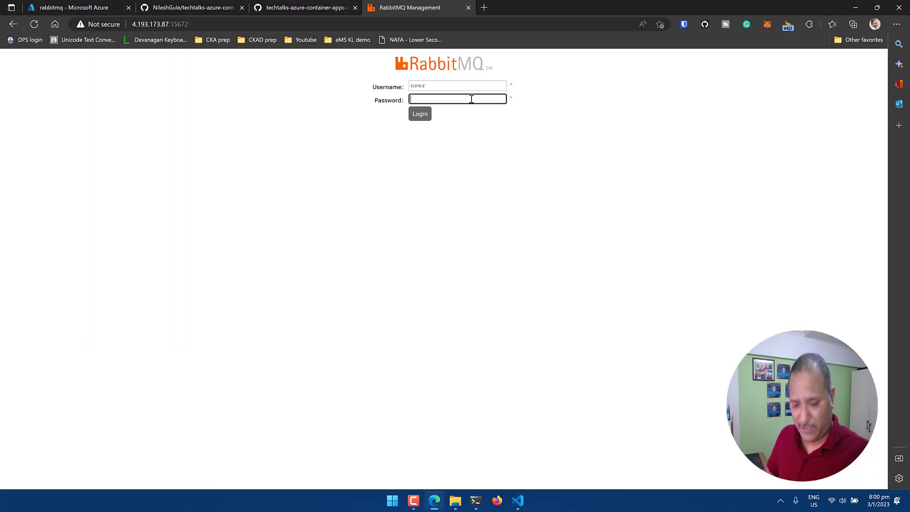
- Log in to RabbitMQ Management as user, reaching the Overview, and dismiss Edge's save-password popup
{"action": "type", "text": "password"}
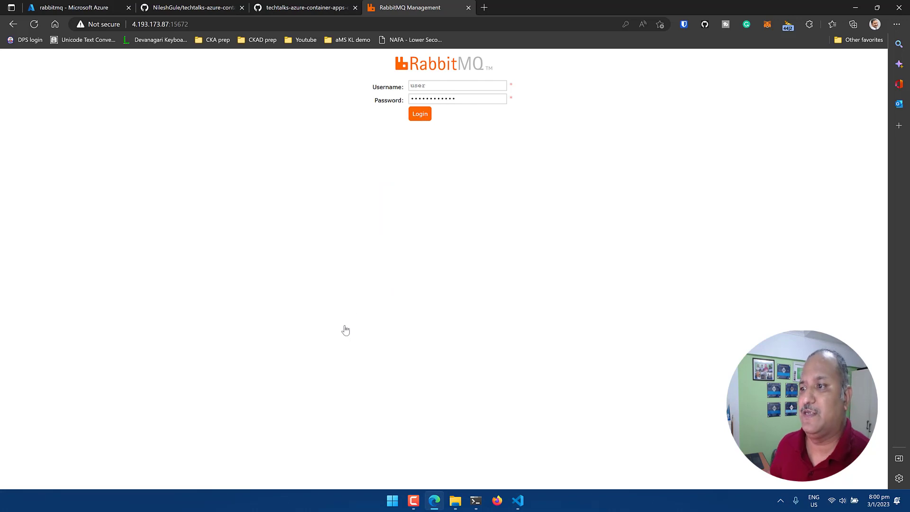
{"action": "left_click", "coordinate": [419, 114]}
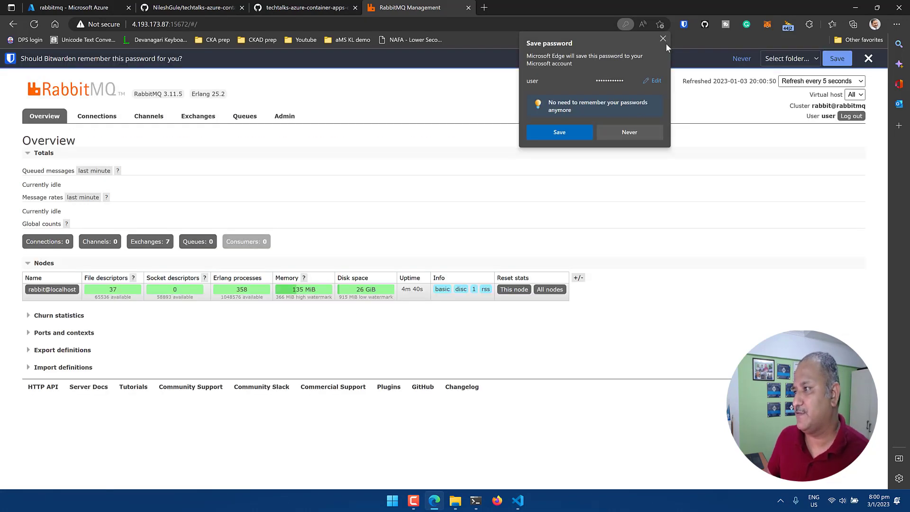
{"action": "left_click", "coordinate": [663, 38]}
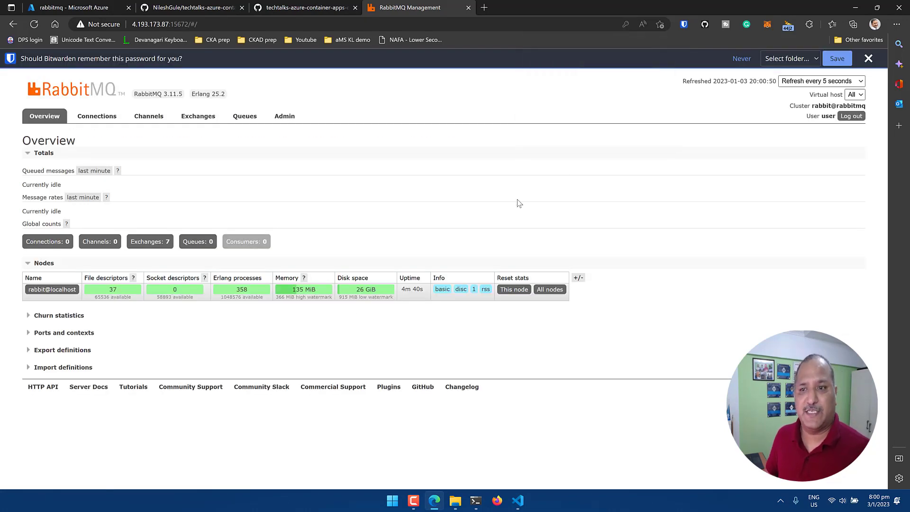